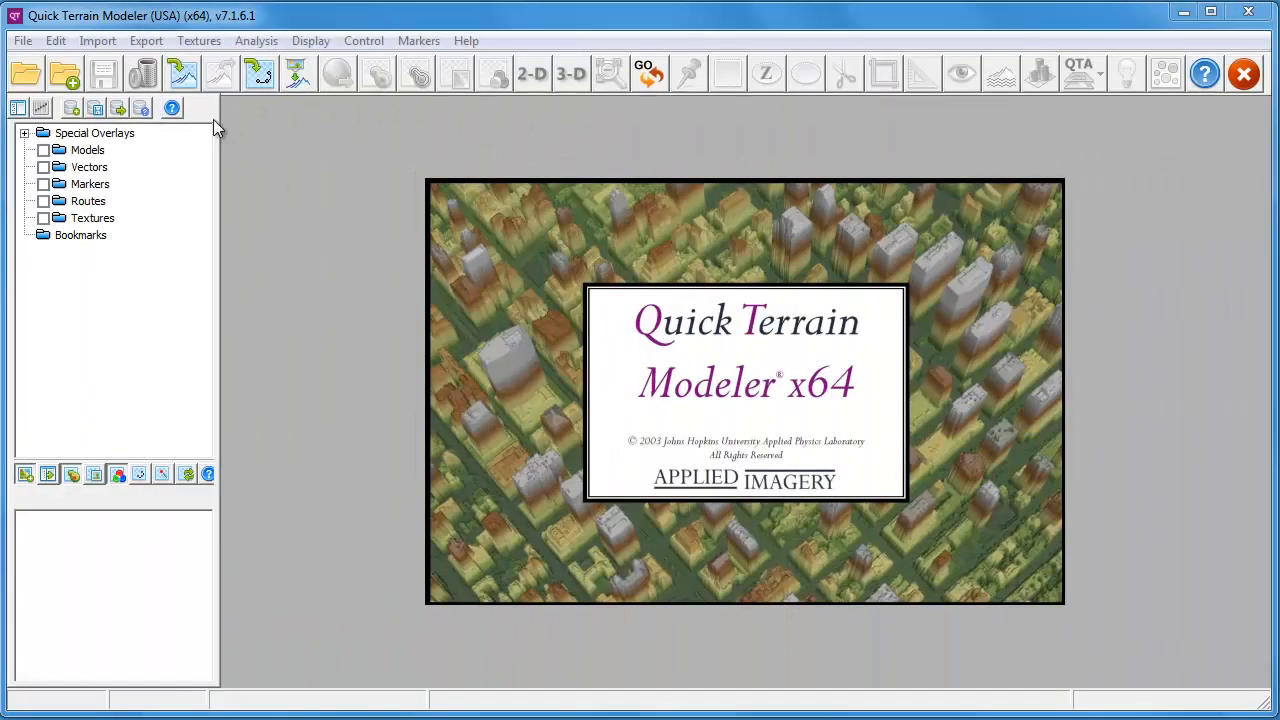
- Open the File menu on the Quick Terrain Modeler start screen
{"action": "left_click", "coordinate": [22, 40]}
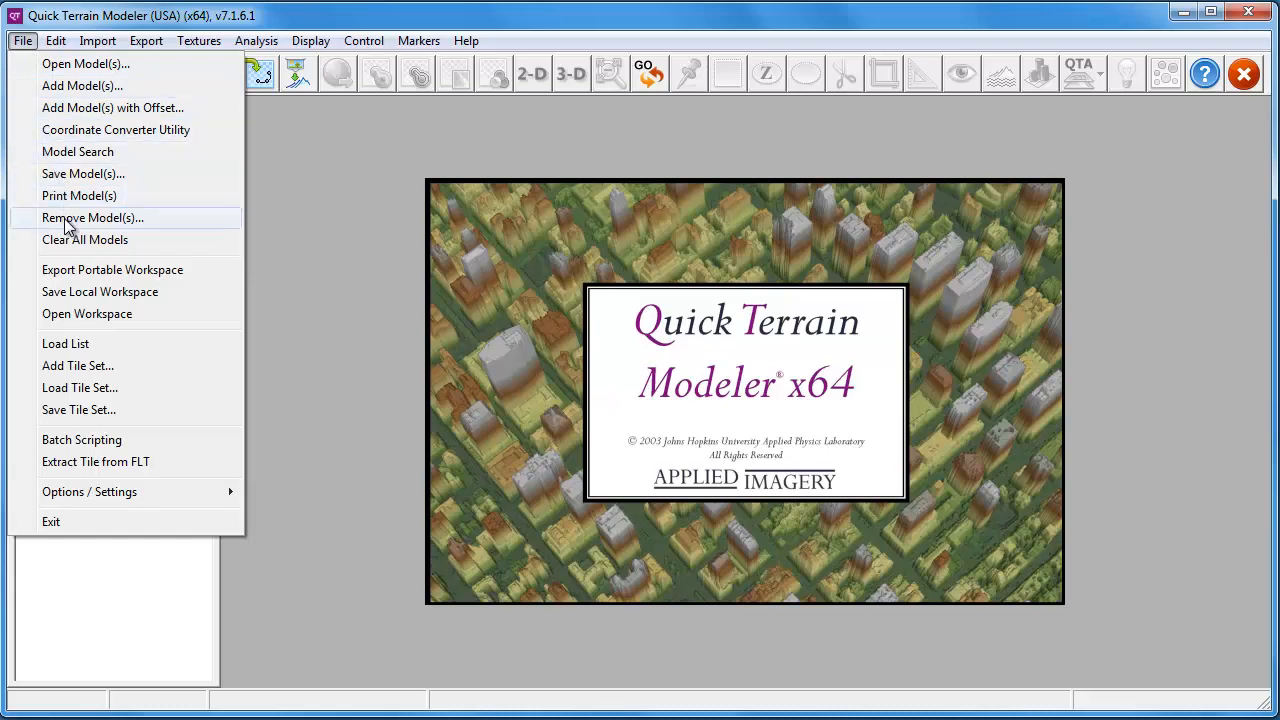
{"action": "mouse_move", "coordinate": [89, 440]}
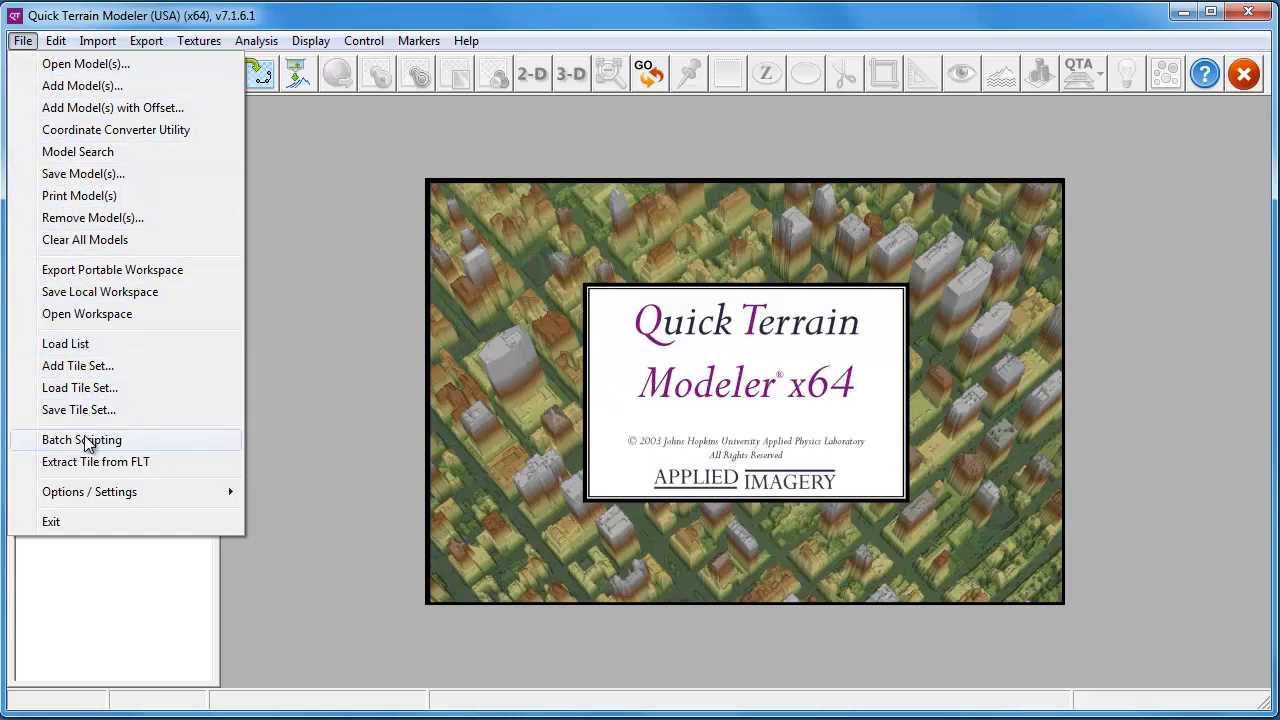
- Open Batch Scripting and select Import Model Data as the action
{"action": "left_click", "coordinate": [81, 439]}
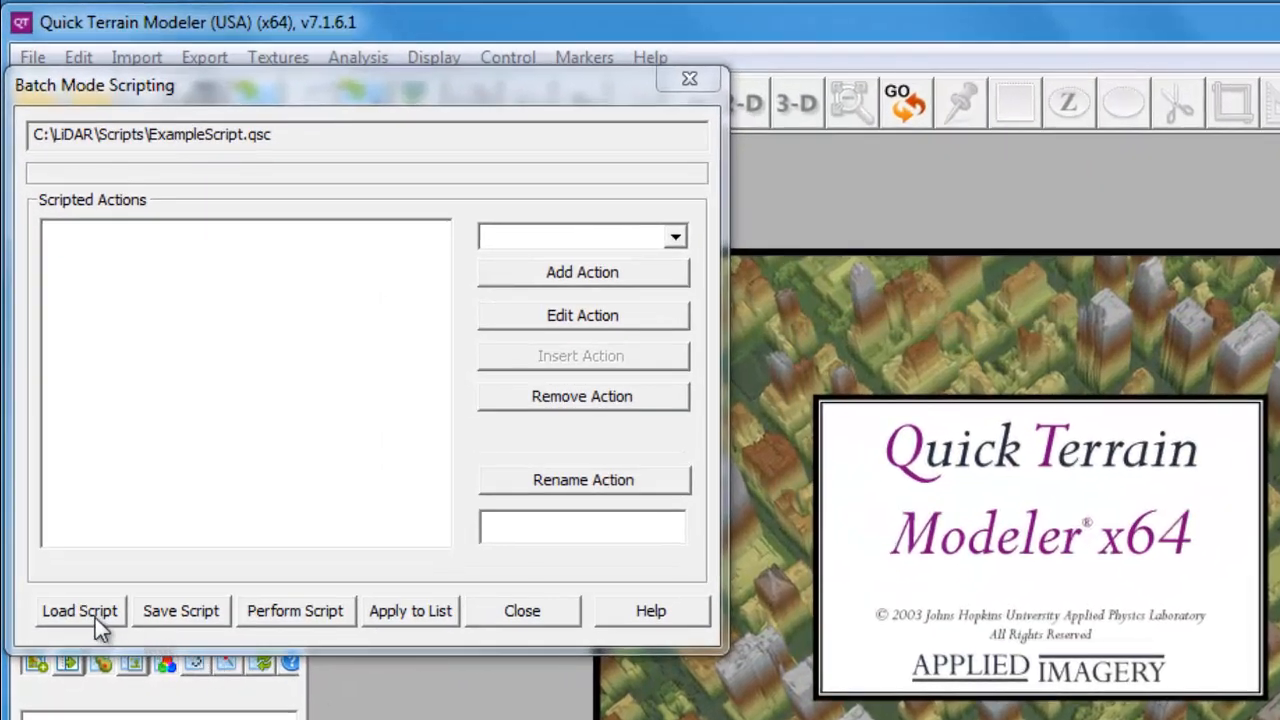
{"action": "mouse_move", "coordinate": [193, 625]}
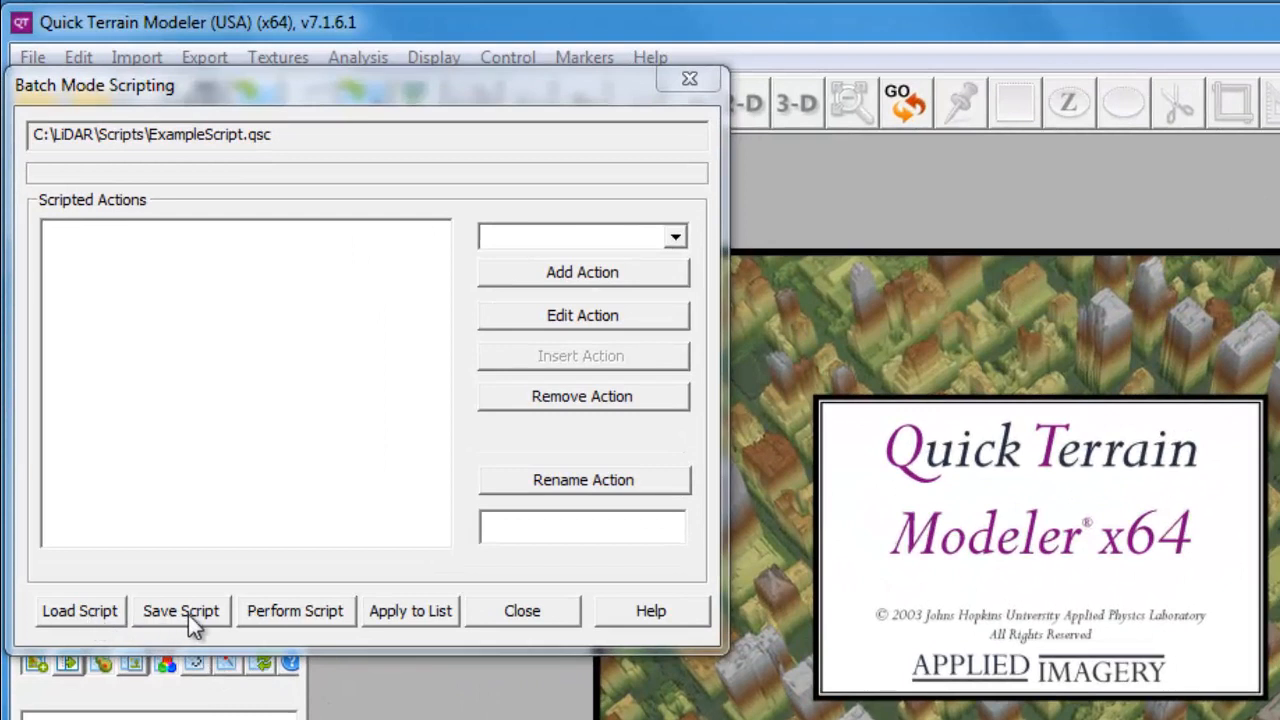
{"action": "mouse_move", "coordinate": [290, 625]}
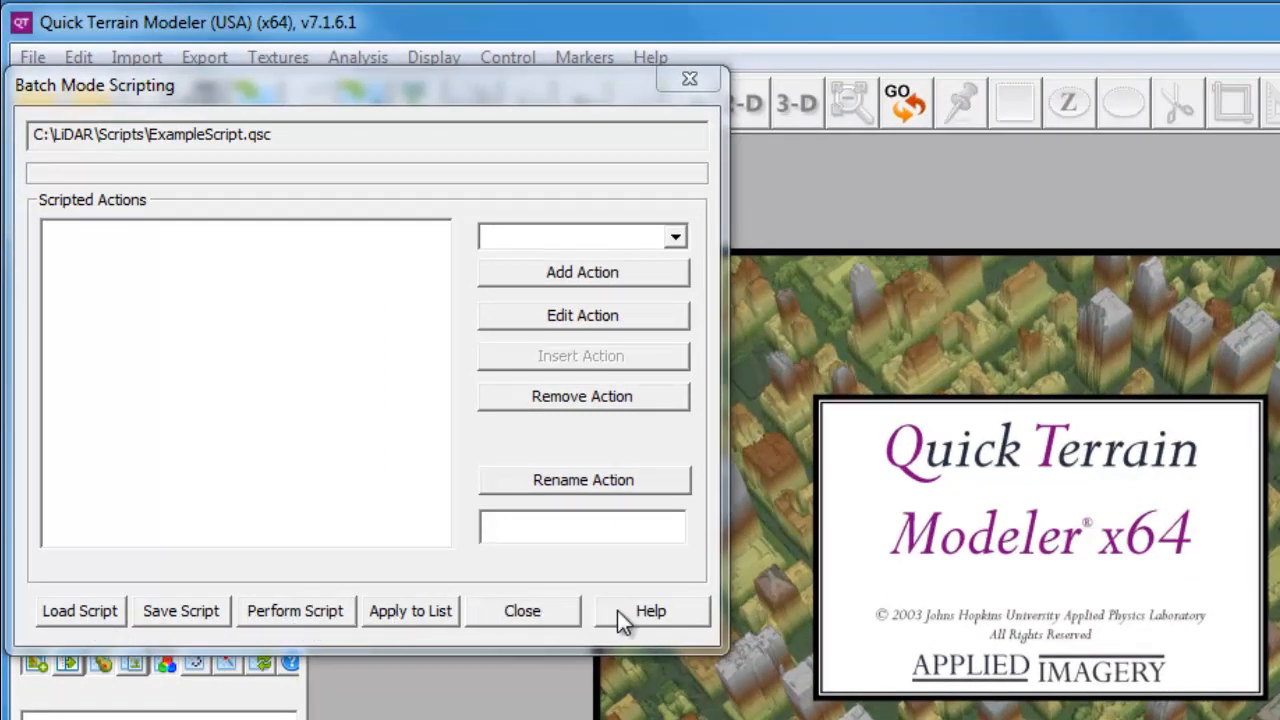
{"action": "mouse_move", "coordinate": [676, 237]}
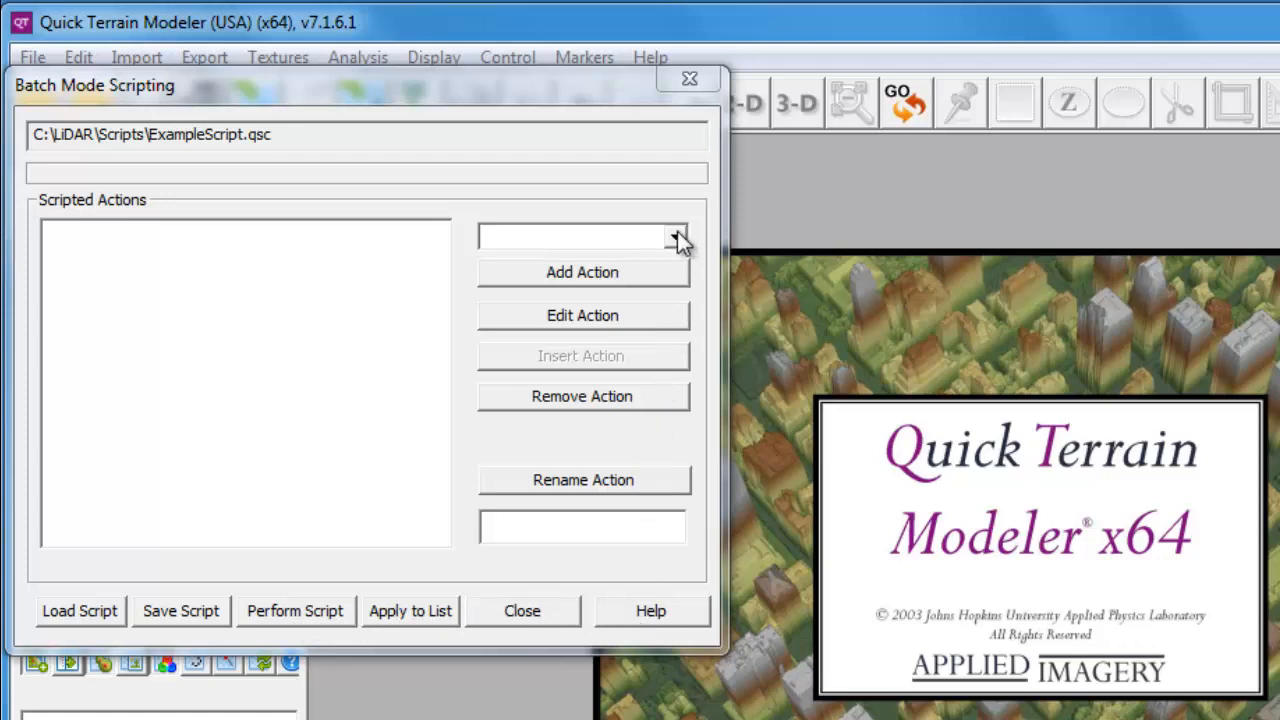
{"action": "left_click", "coordinate": [676, 236]}
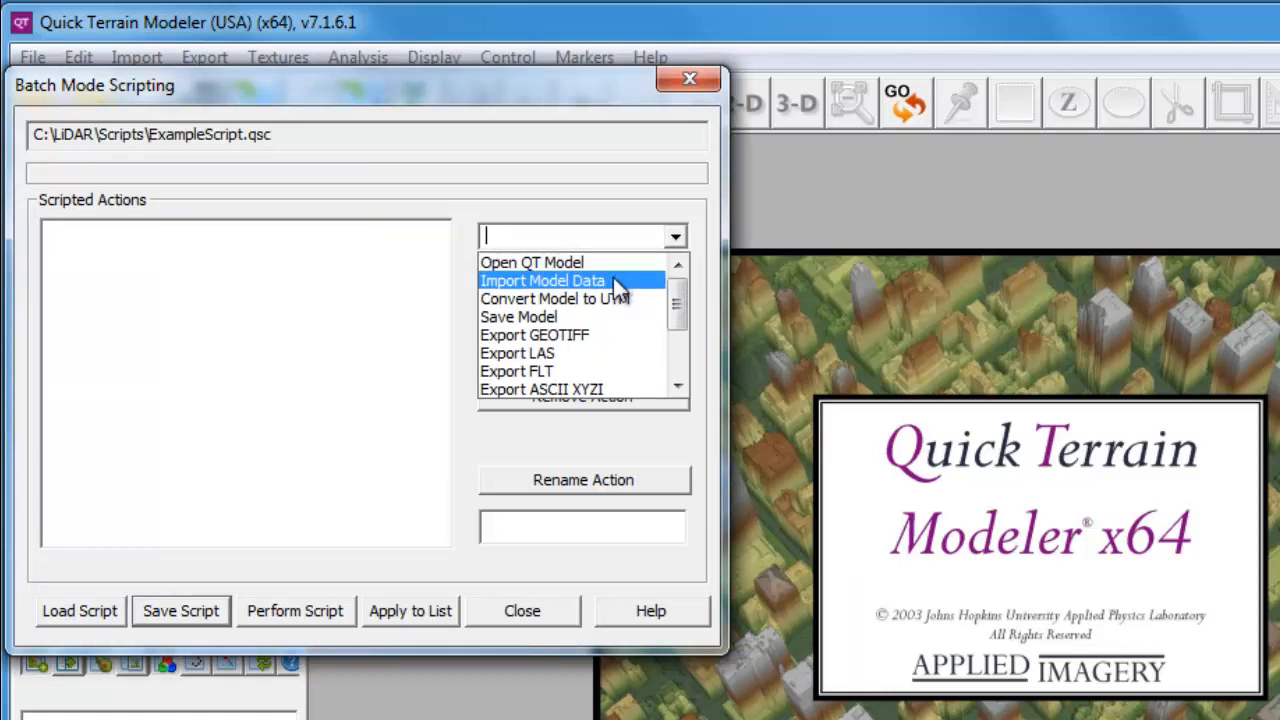
{"action": "left_click", "coordinate": [543, 280]}
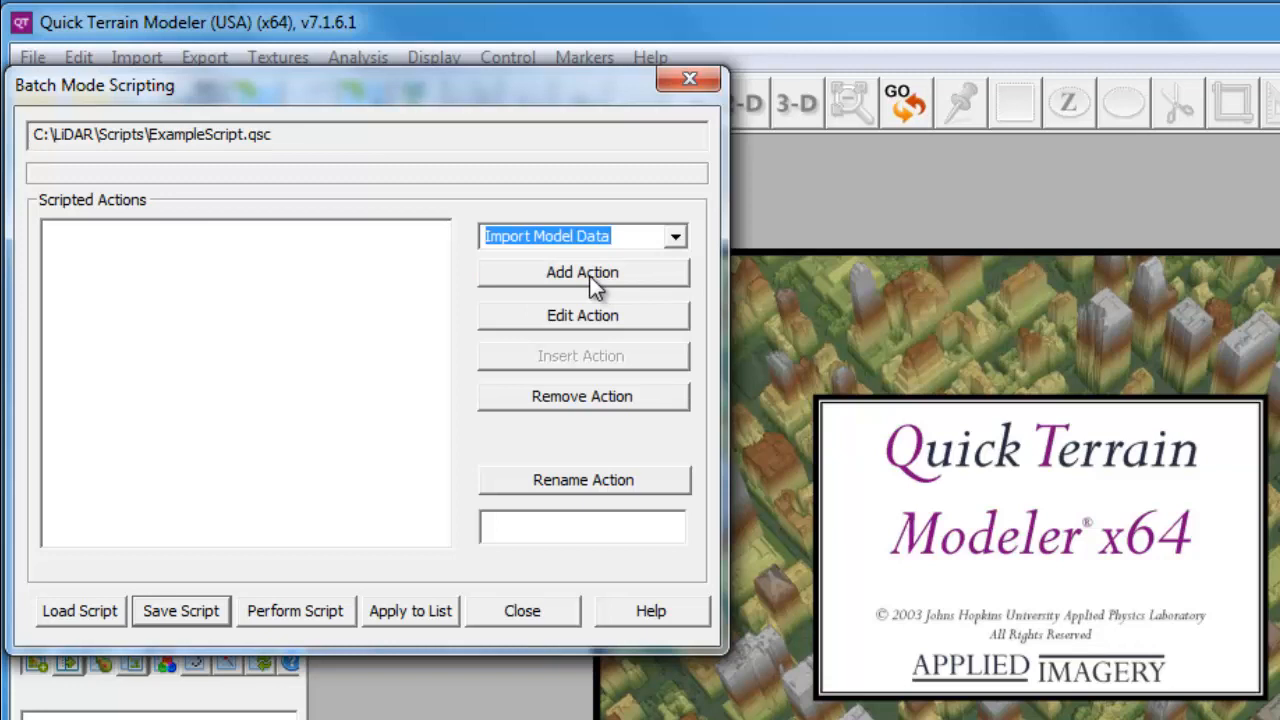
- Add the import action with Model Format QTA (QTC with QTA Attributes) and confirm
{"action": "left_click", "coordinate": [582, 272]}
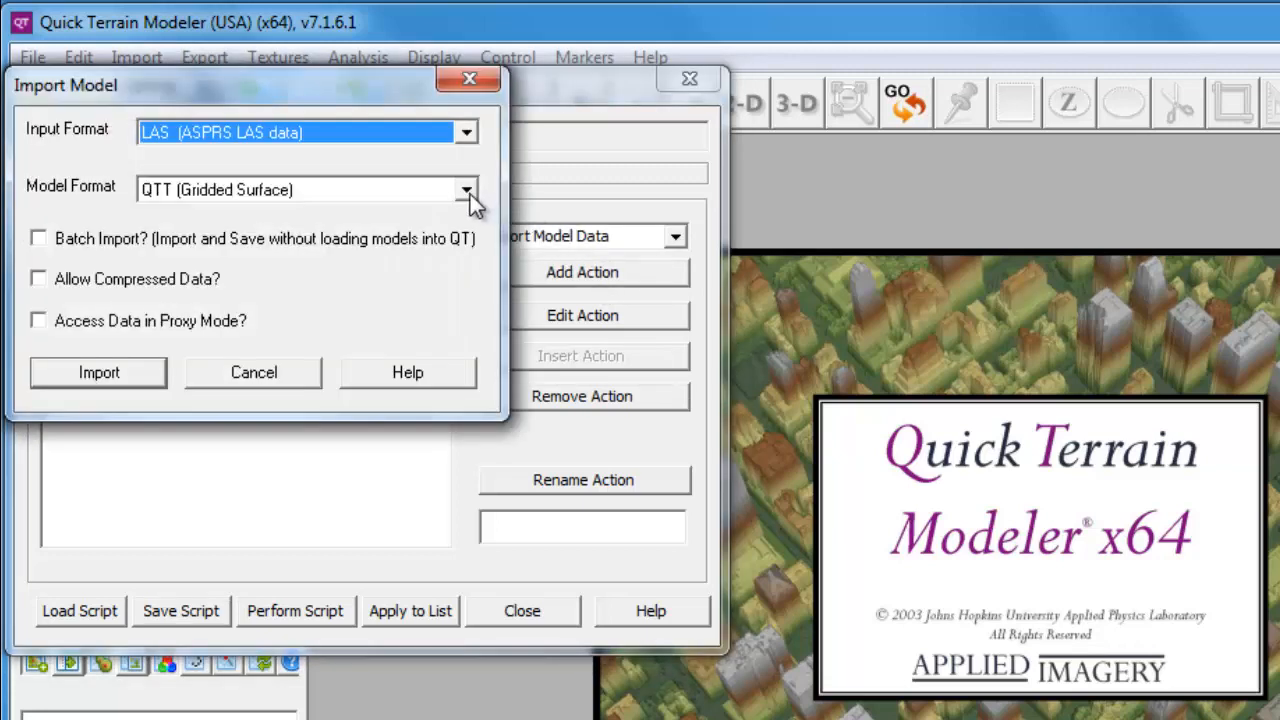
{"action": "left_click", "coordinate": [464, 189]}
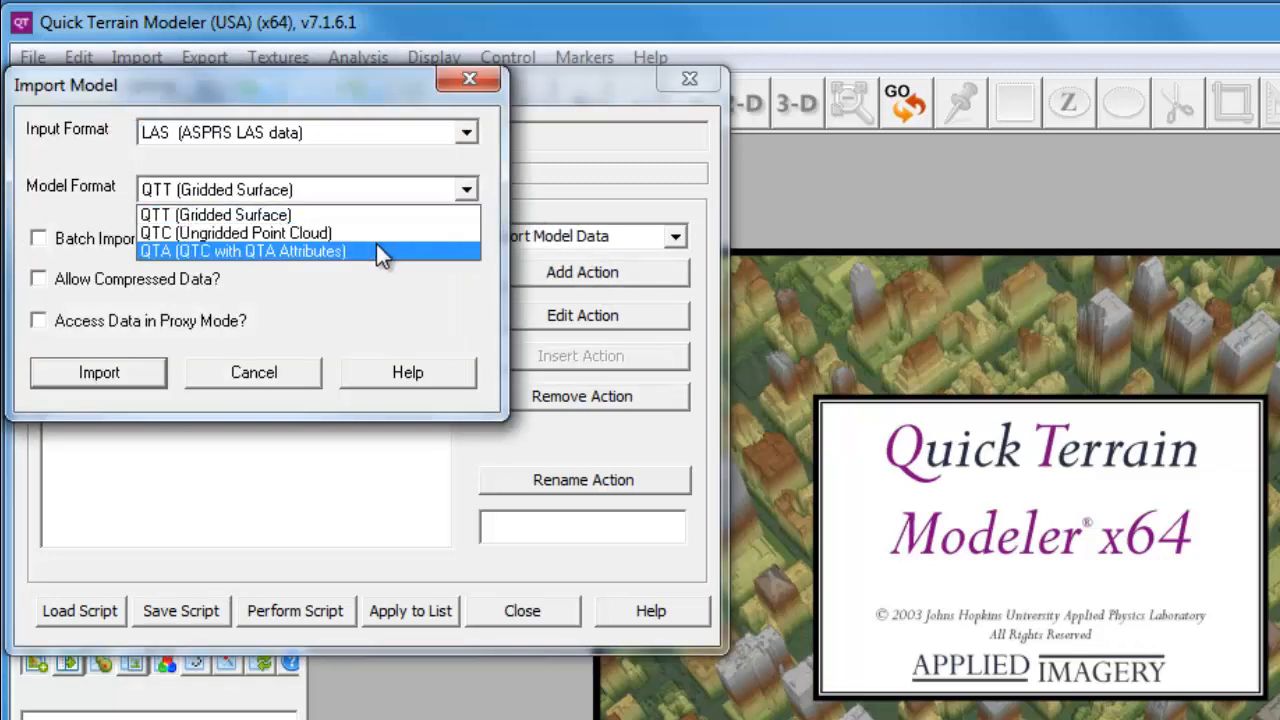
{"action": "left_click", "coordinate": [243, 251]}
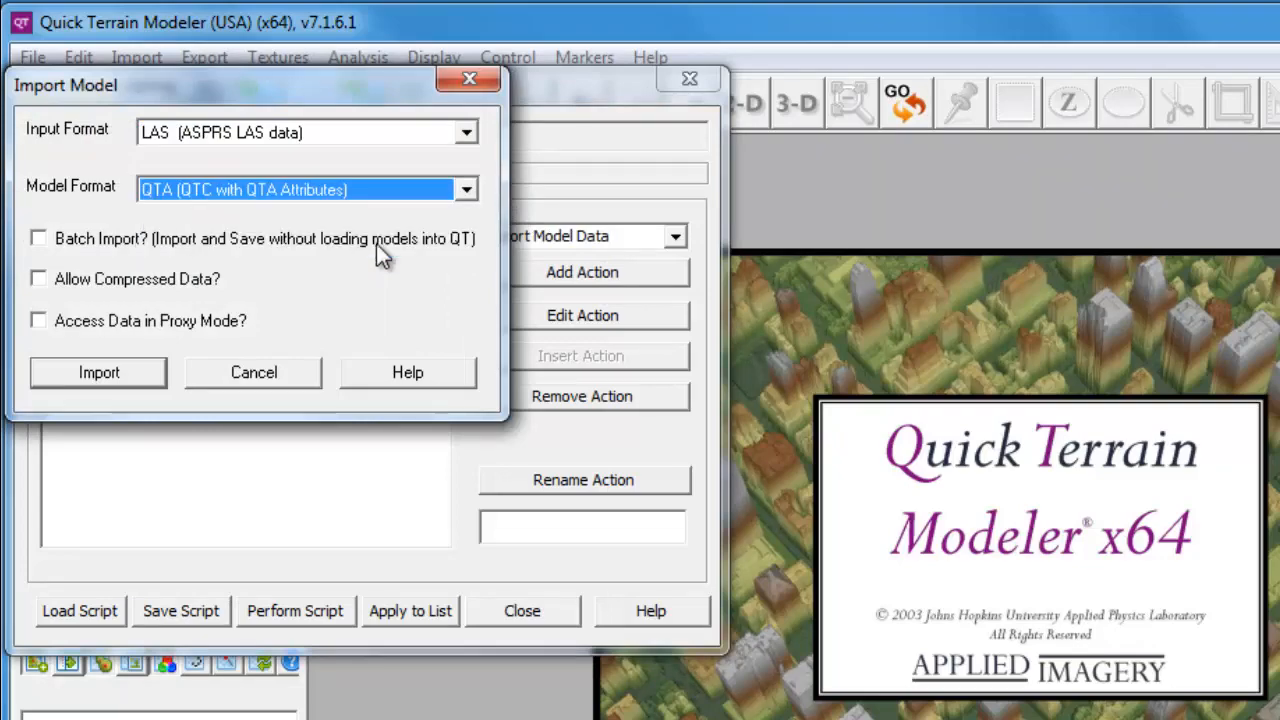
{"action": "mouse_move", "coordinate": [270, 300]}
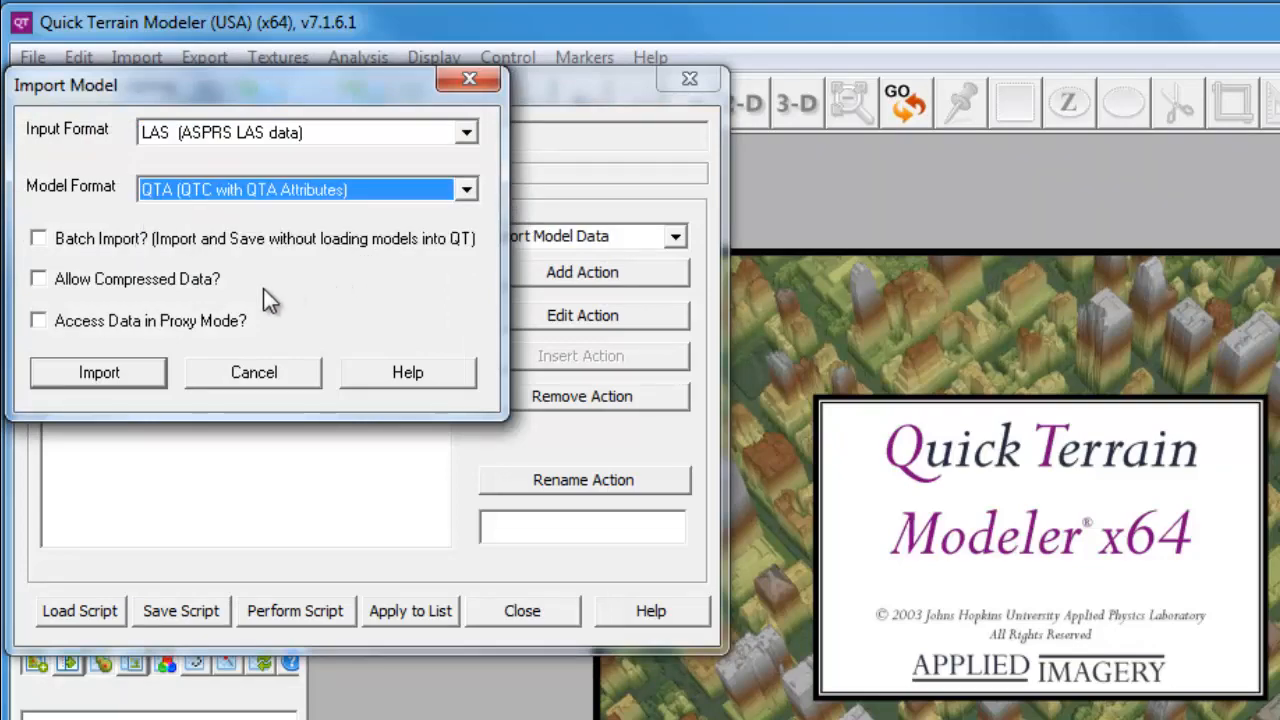
{"action": "left_click", "coordinate": [98, 372]}
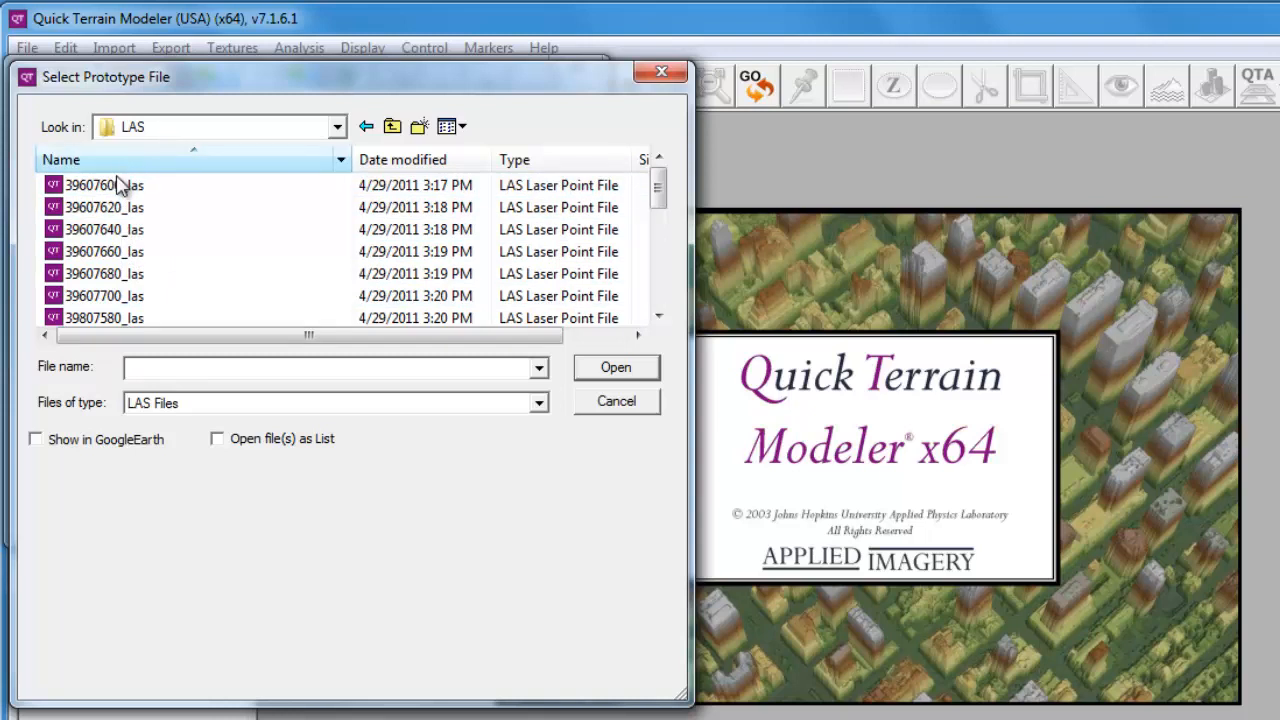
- Use 39607600_las as the prototype and accept the LAS Import settings
{"action": "left_click", "coordinate": [104, 185]}
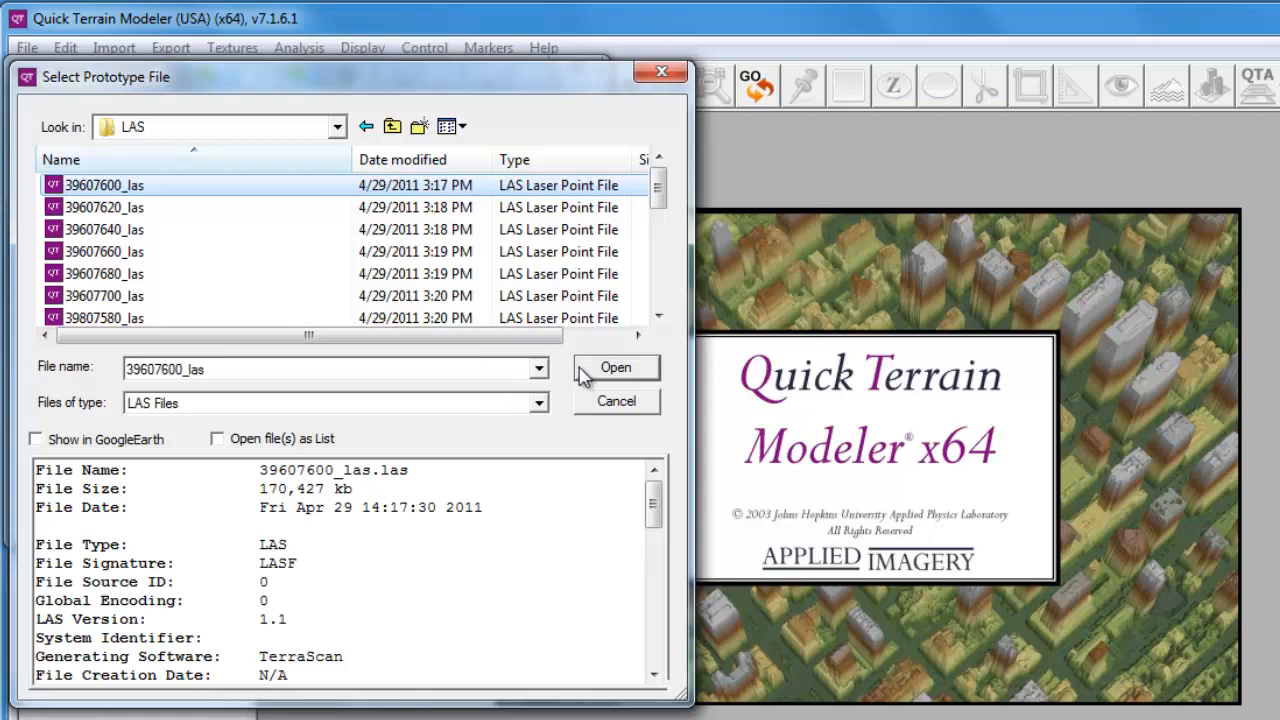
{"action": "left_click", "coordinate": [616, 367]}
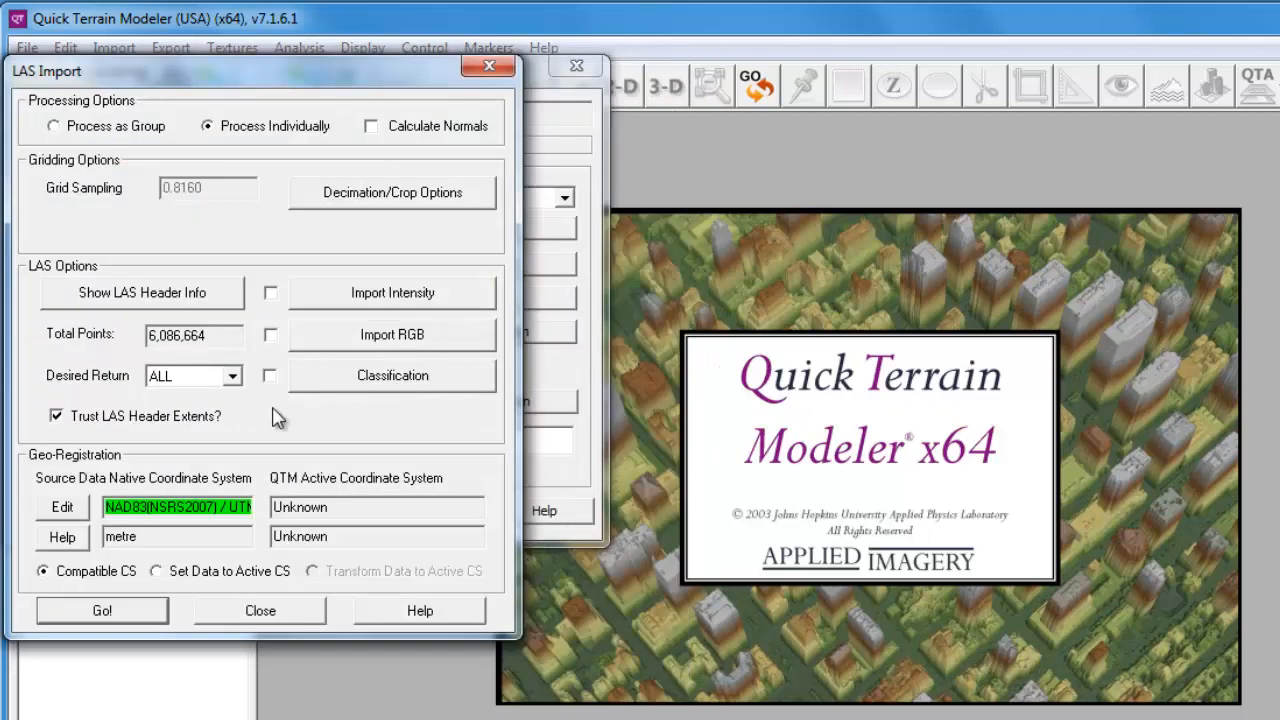
{"action": "mouse_move", "coordinate": [163, 598]}
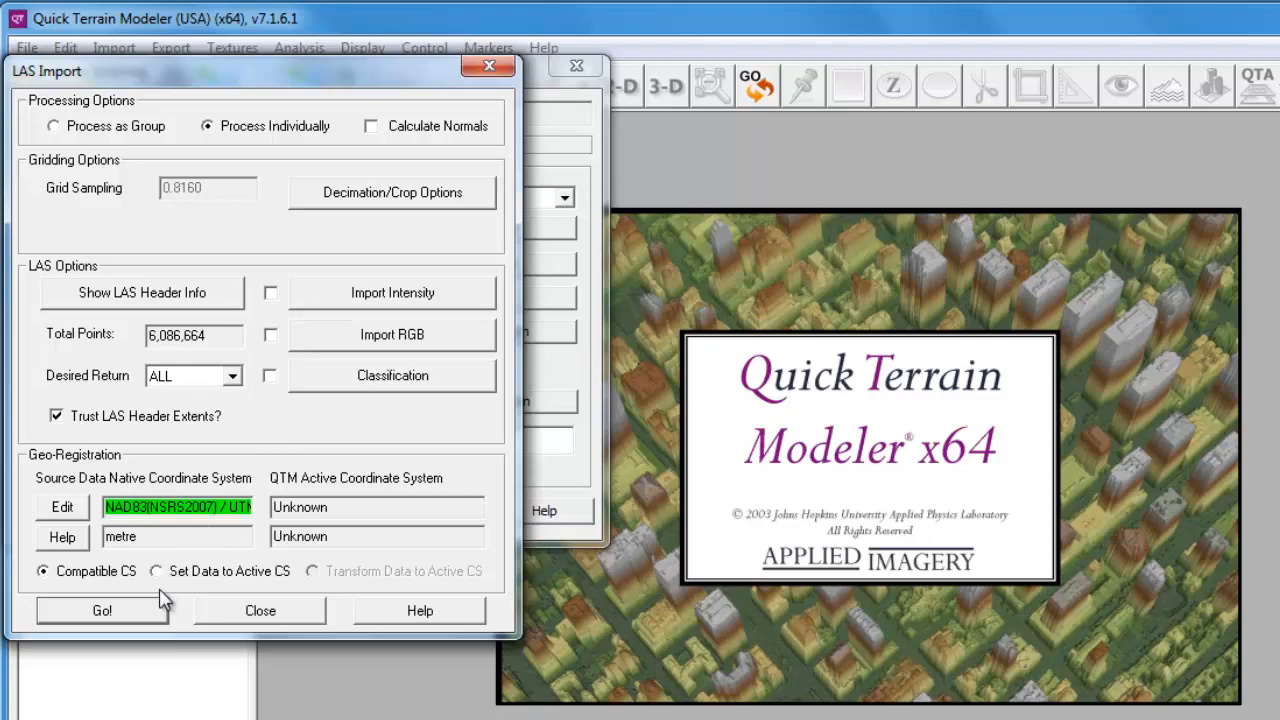
{"action": "mouse_move", "coordinate": [148, 618]}
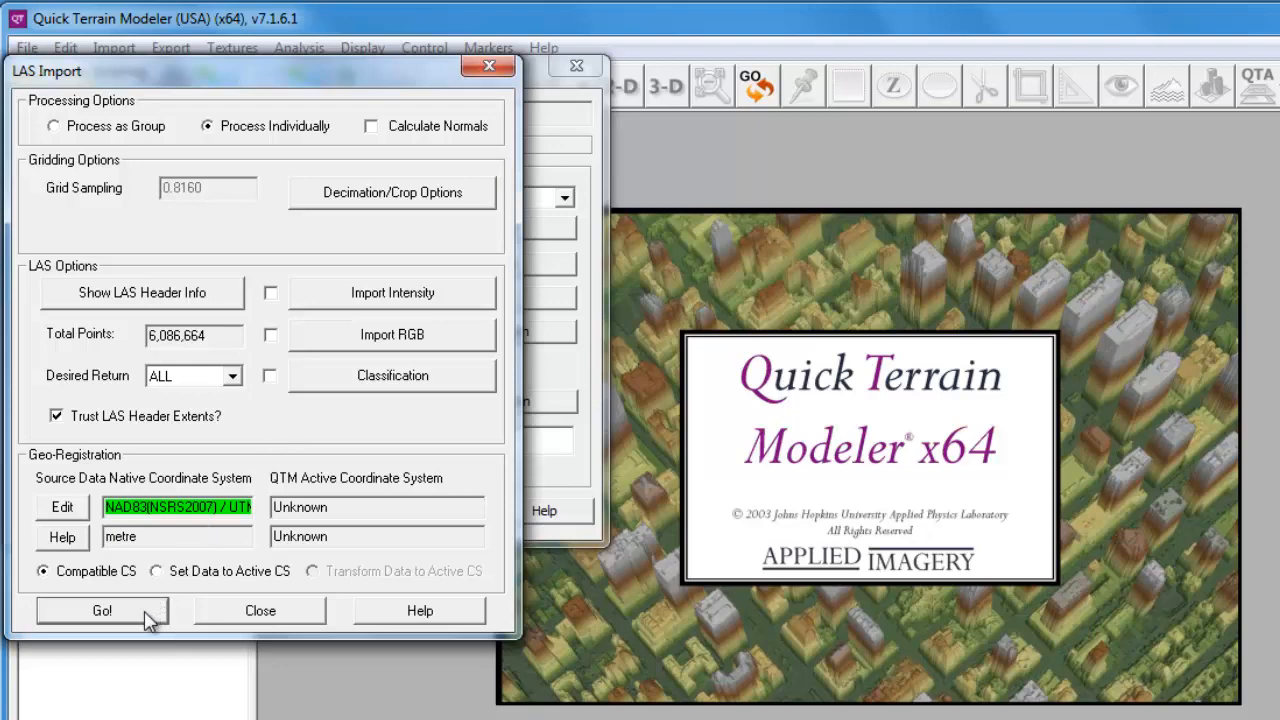
{"action": "left_click", "coordinate": [101, 610]}
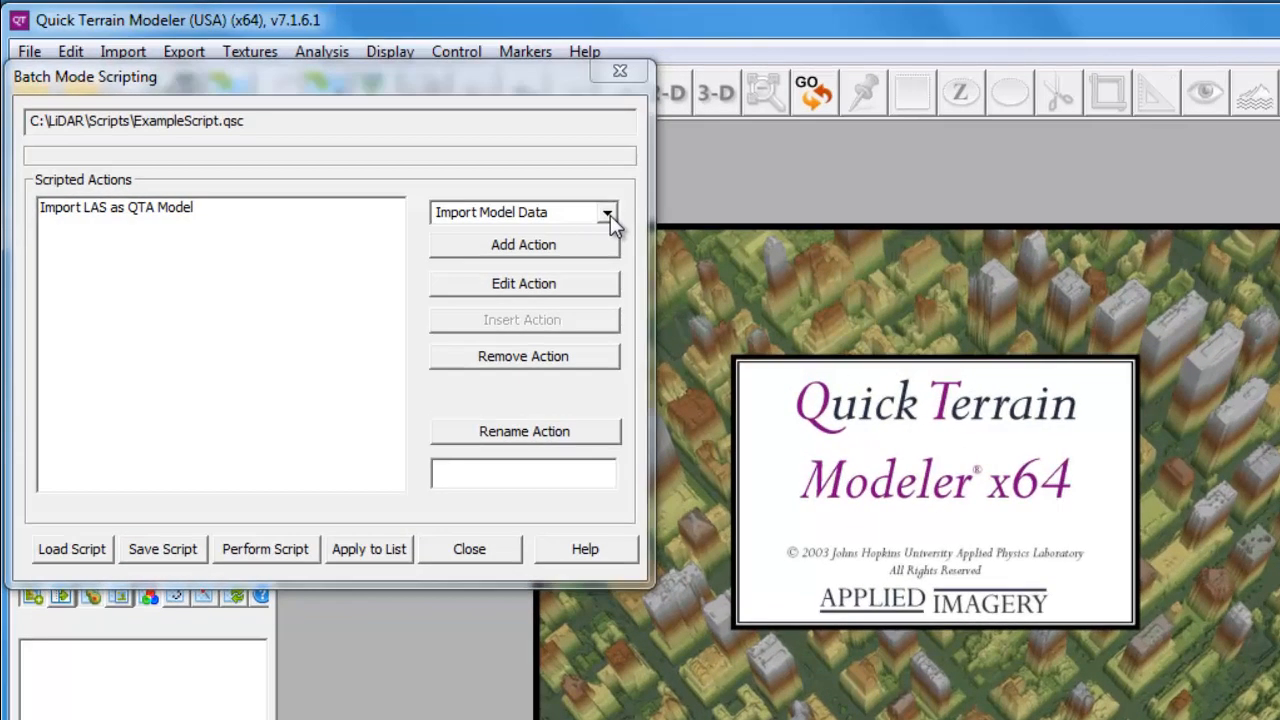
- Select Export LAS New CS from the action list
{"action": "left_click", "coordinate": [607, 212]}
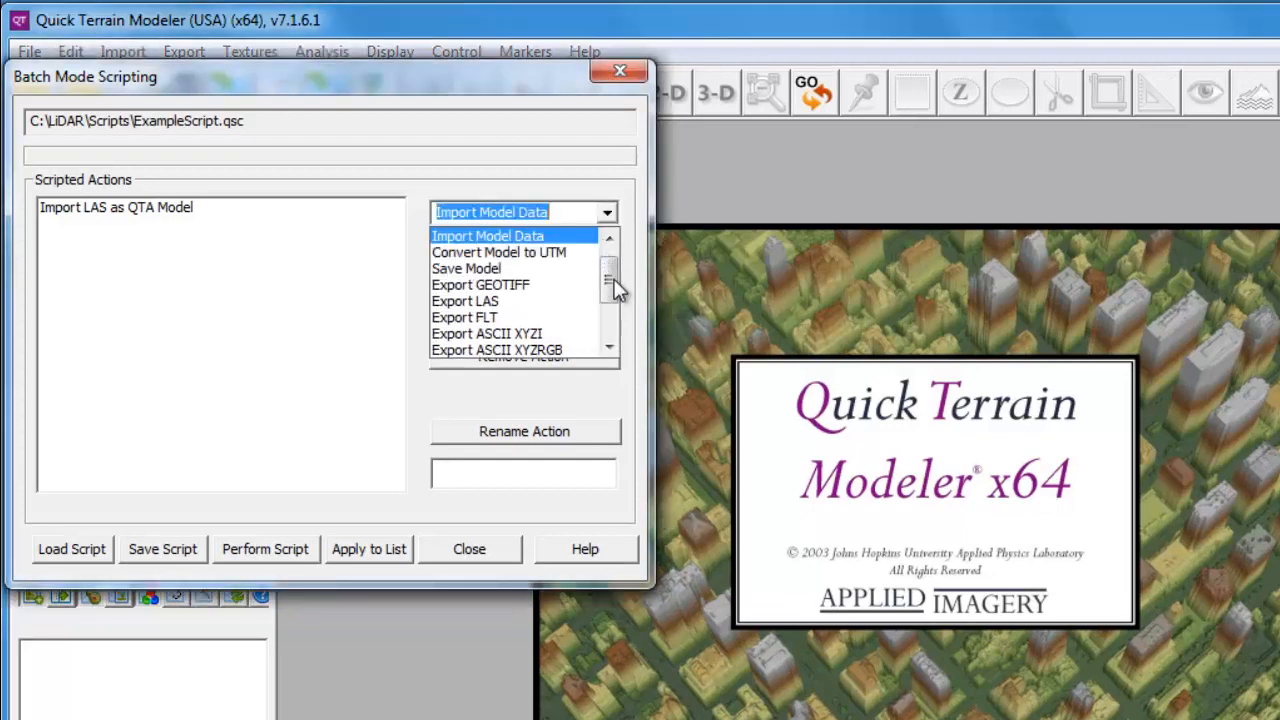
{"action": "scroll", "scroll_direction": "down", "scroll_amount": 3}
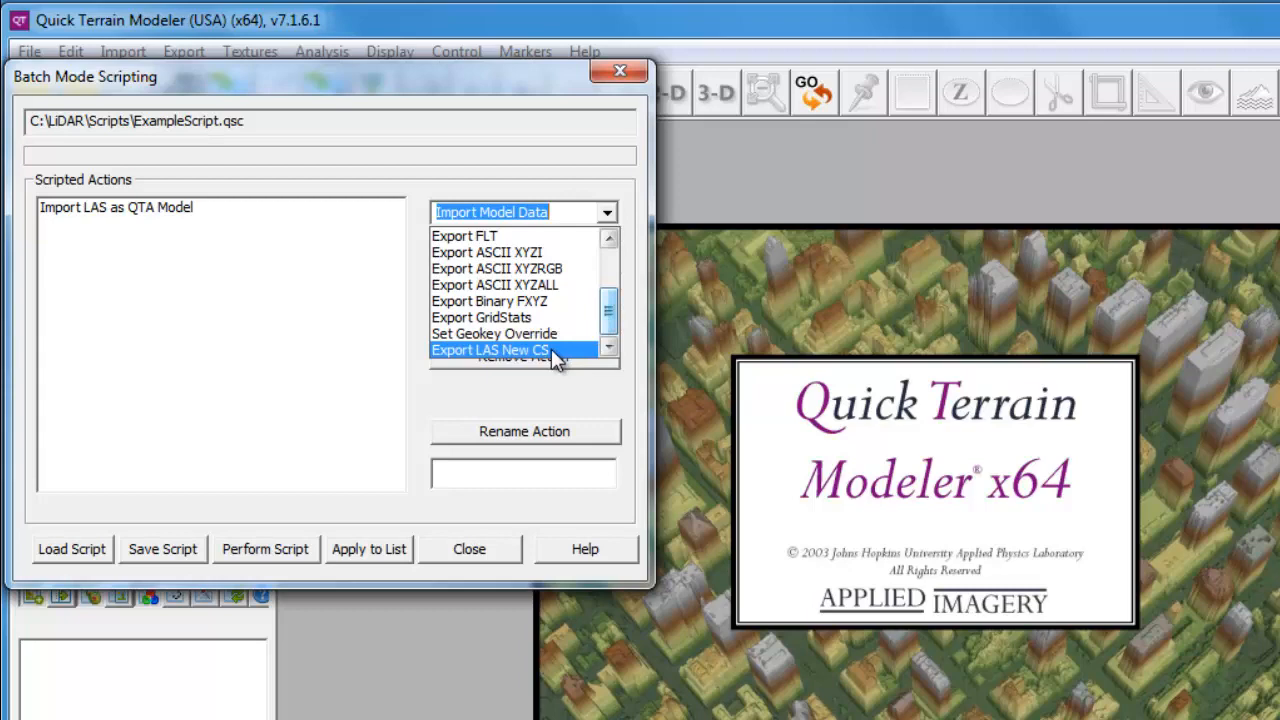
{"action": "left_click", "coordinate": [490, 350]}
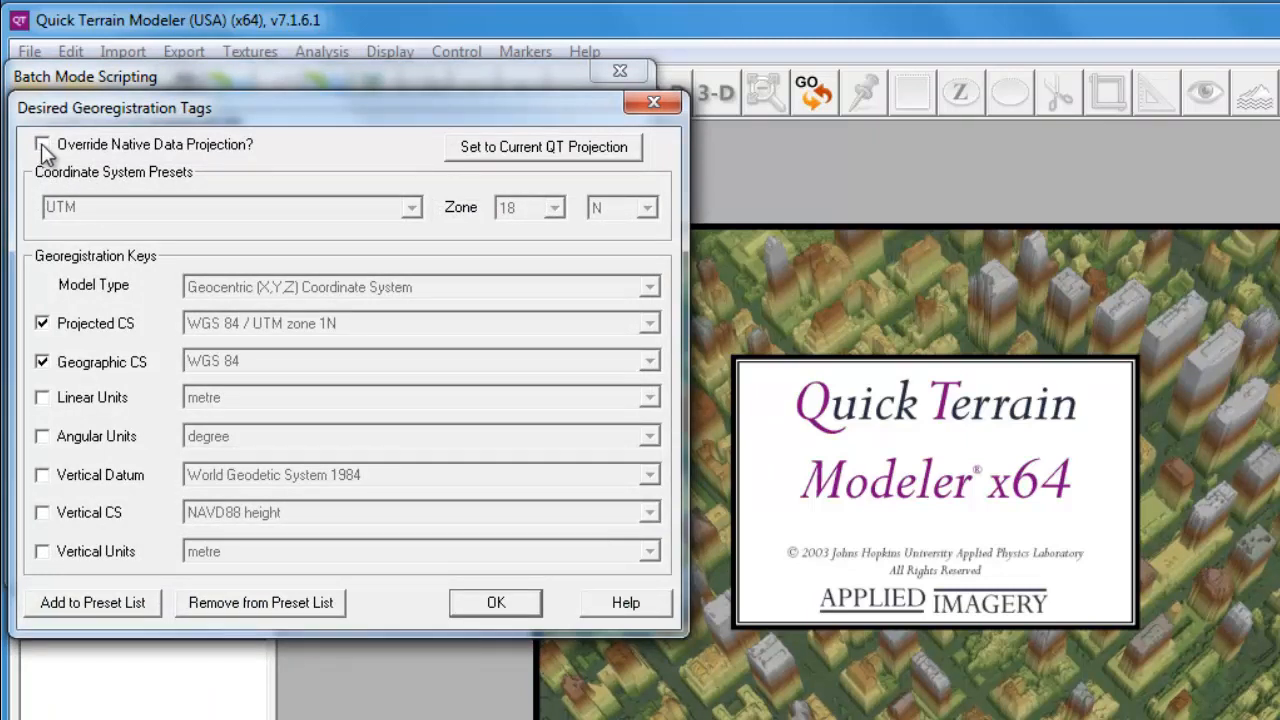
- Override the native data projection and set the UTM zone to 17
{"action": "left_click", "coordinate": [42, 144]}
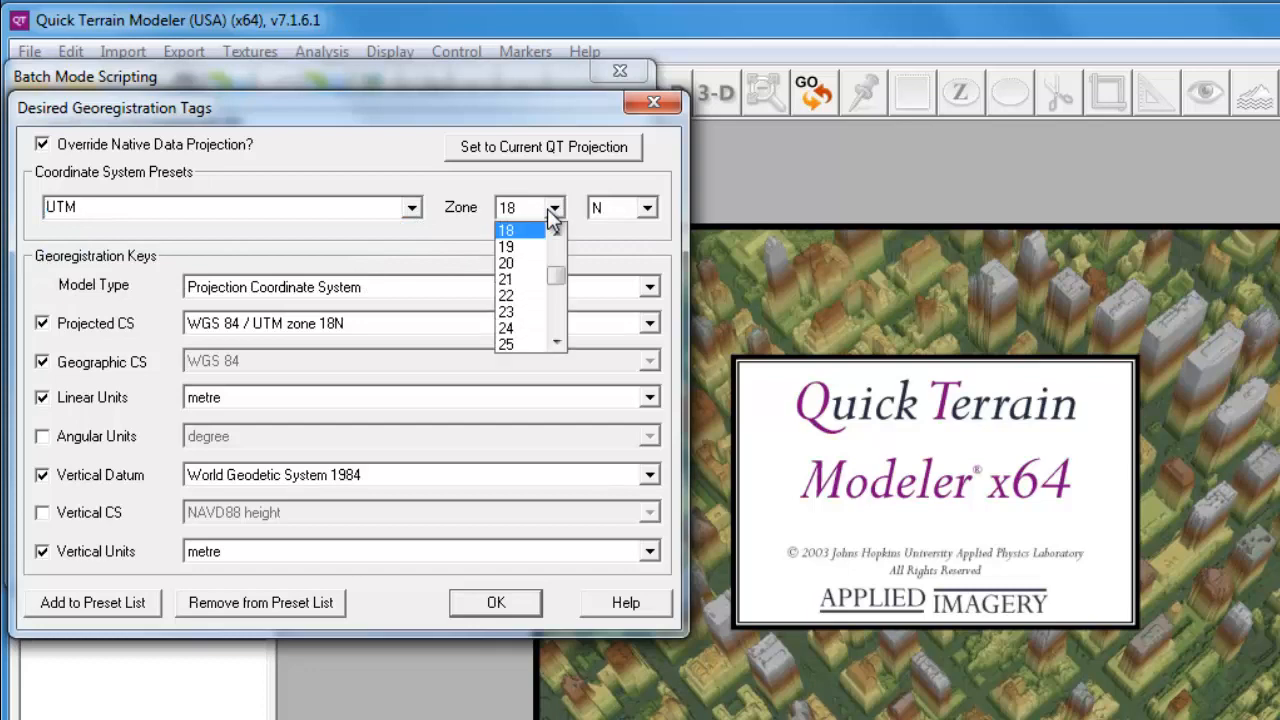
{"action": "left_click", "coordinate": [507, 213]}
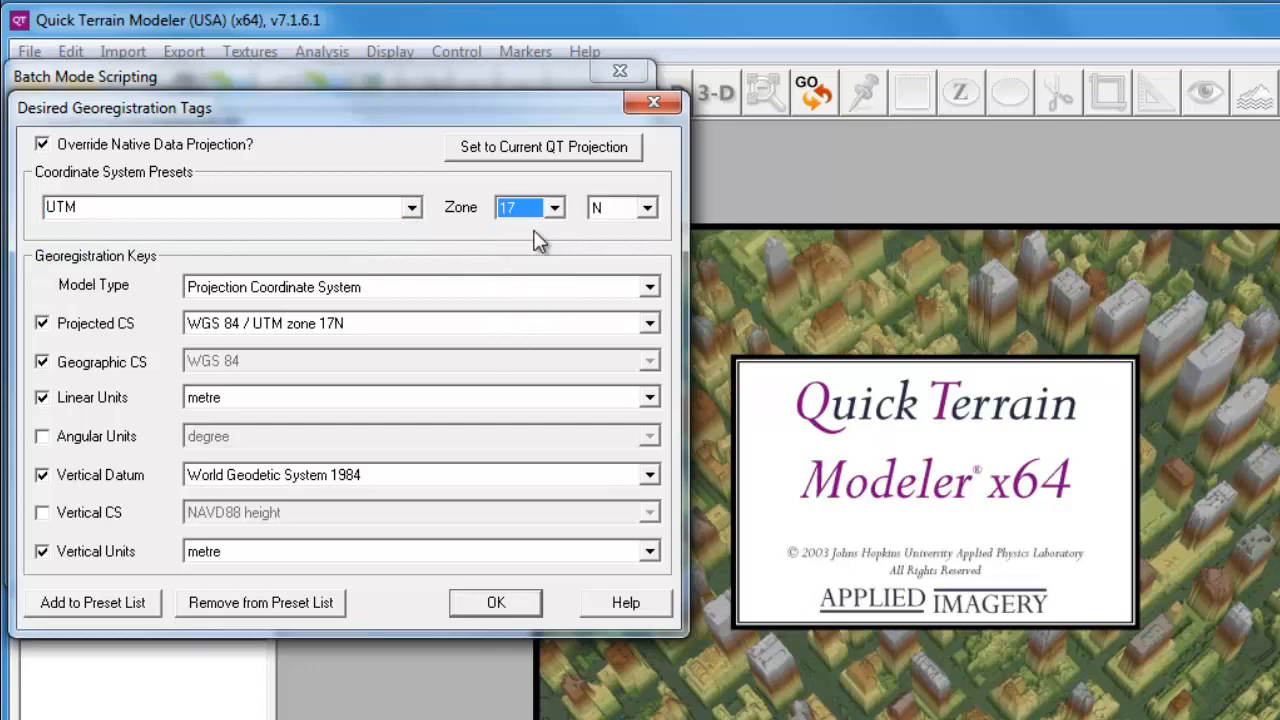
{"action": "left_click", "coordinate": [495, 602]}
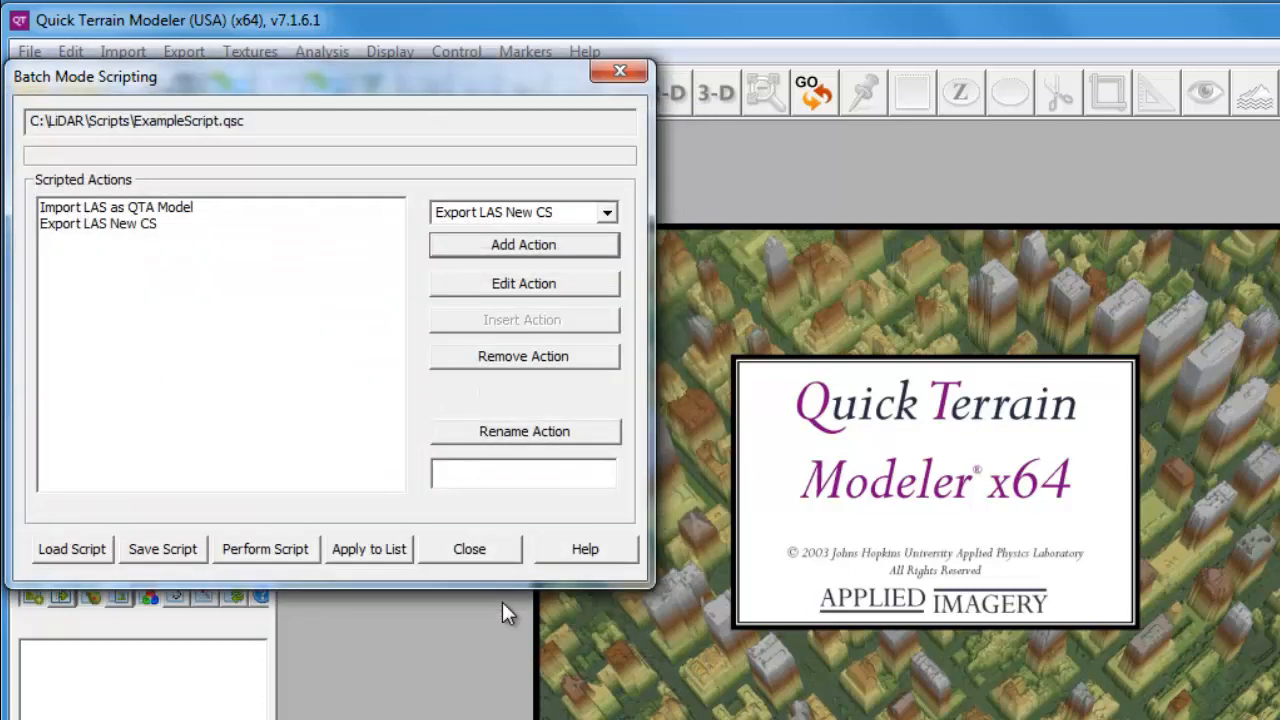
{"action": "mouse_move", "coordinate": [313, 590]}
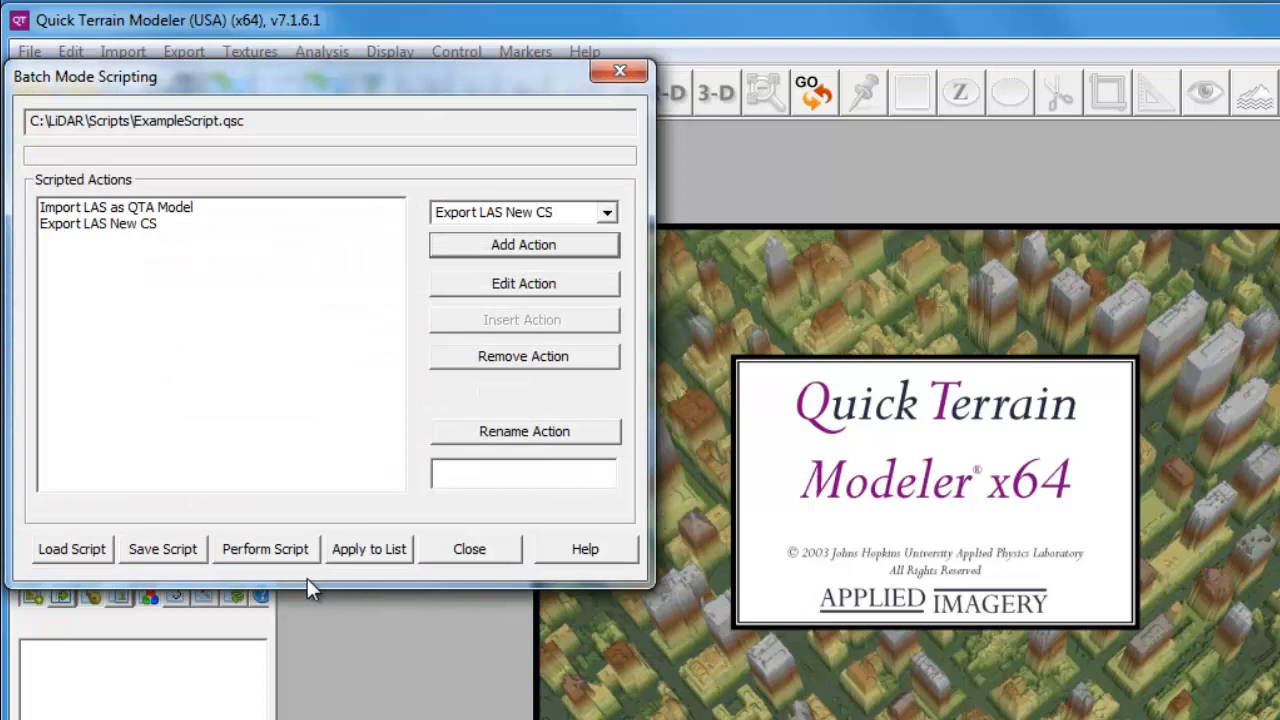
{"action": "mouse_move", "coordinate": [305, 575]}
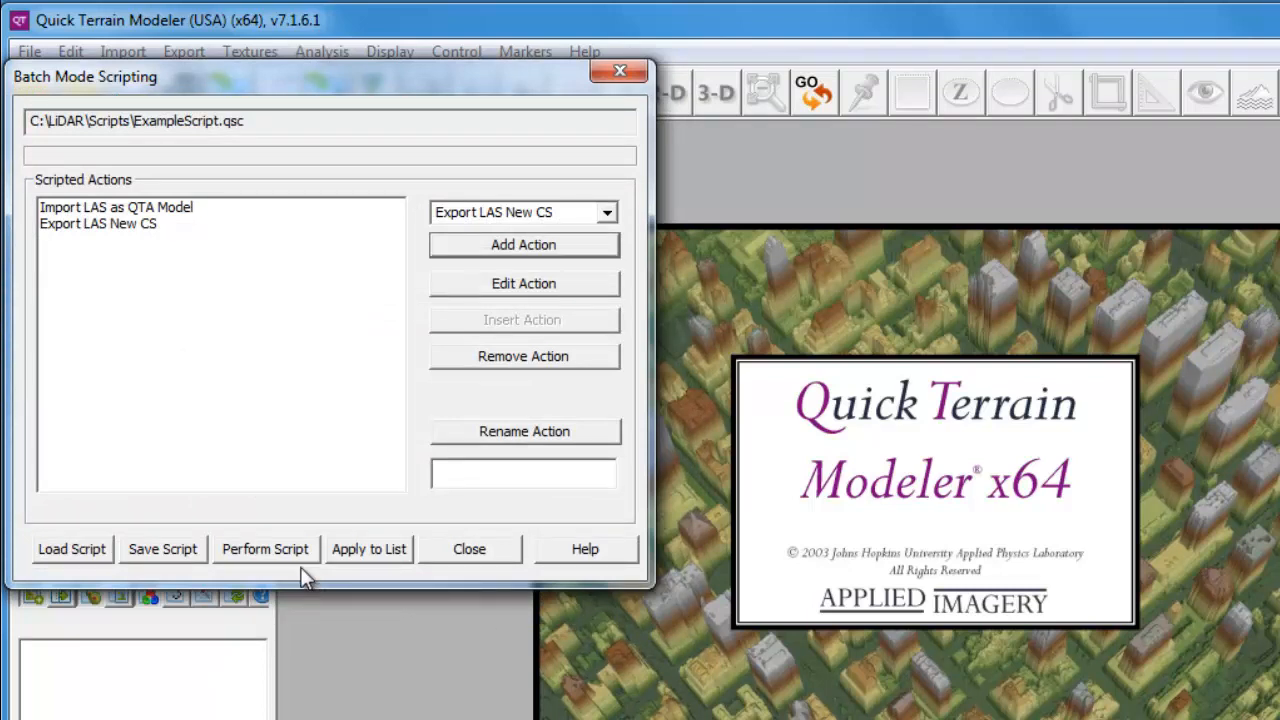
{"action": "mouse_move", "coordinate": [300, 578]}
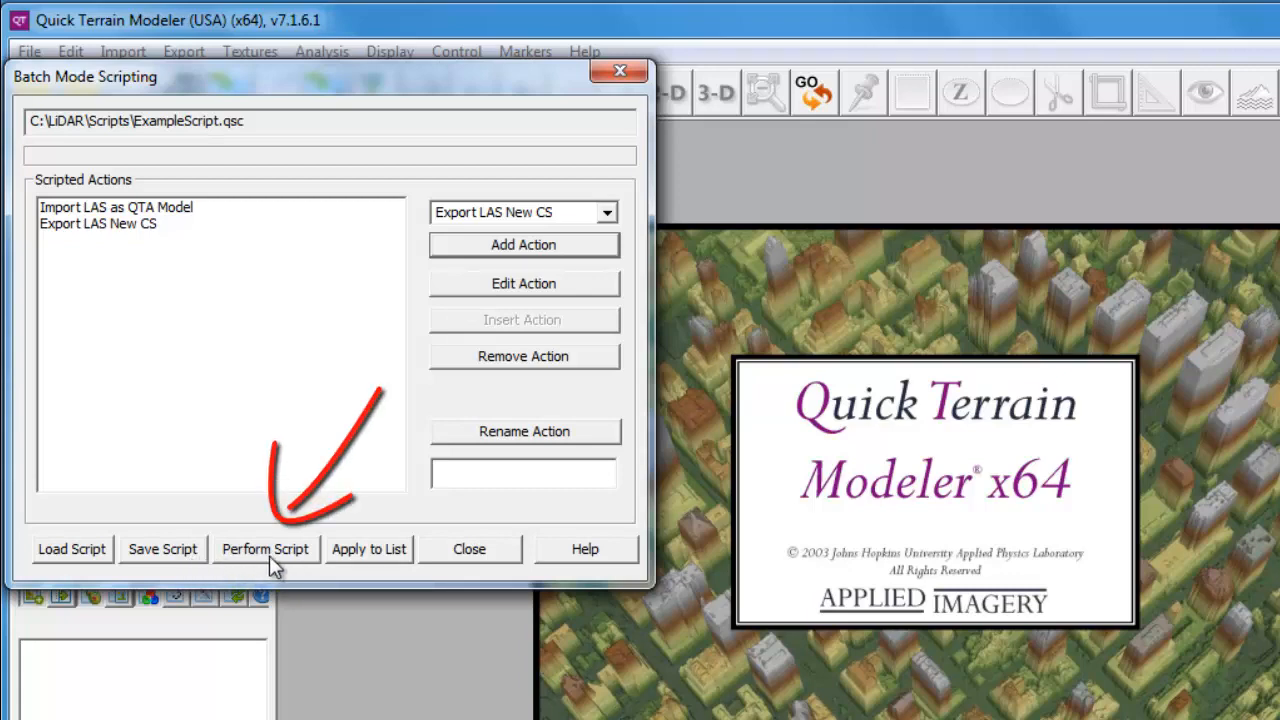
- Run the script on all LAS tiles from 39607600_las onward
{"action": "left_click", "coordinate": [265, 548]}
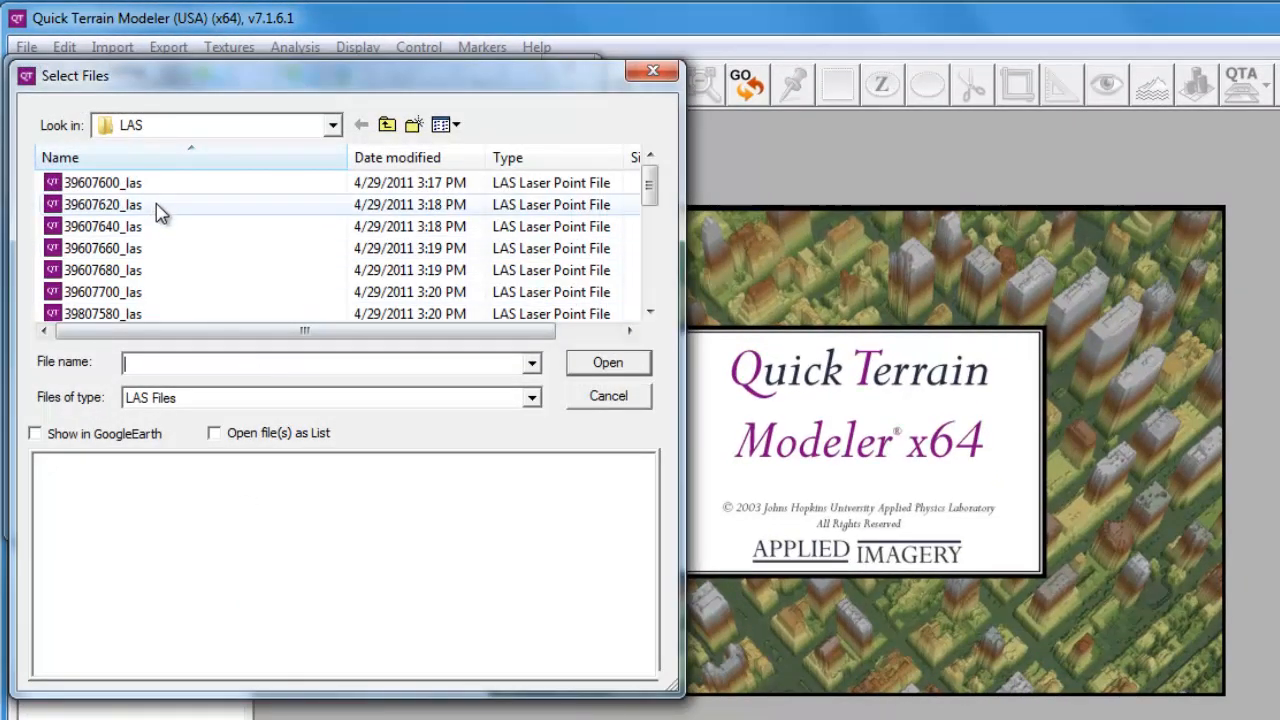
{"action": "left_click", "coordinate": [102, 182]}
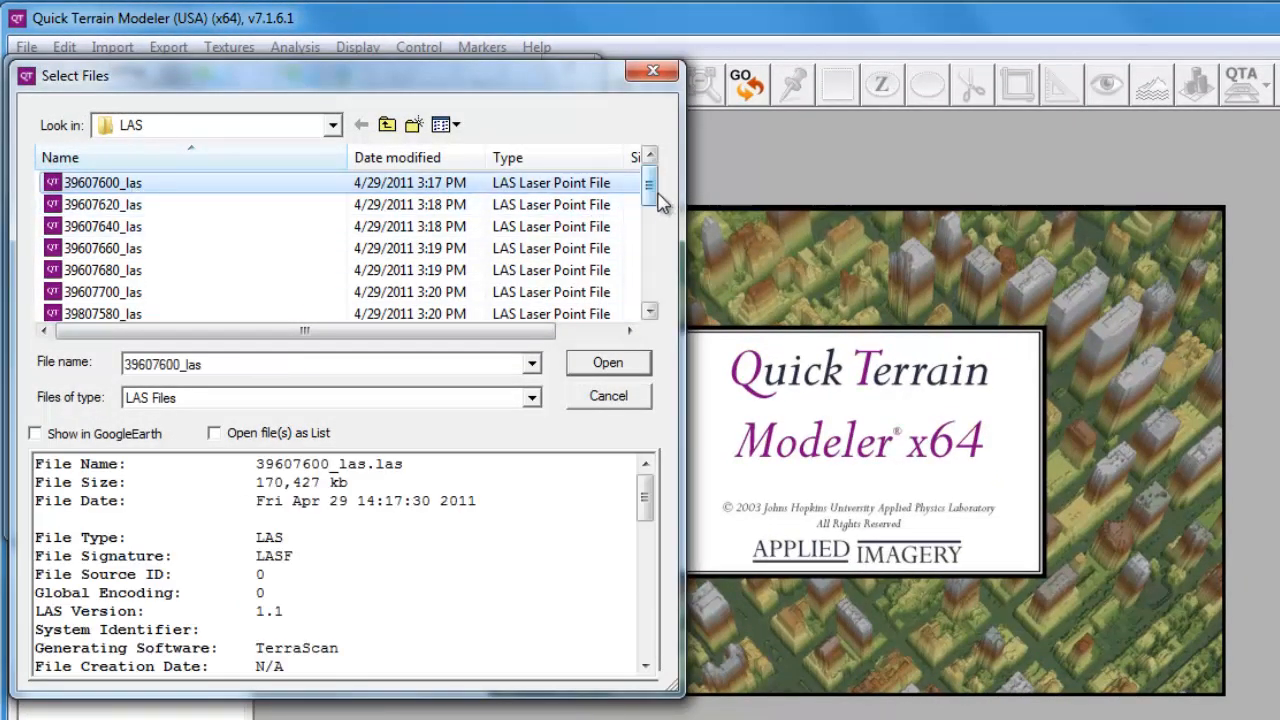
{"action": "scroll", "scroll_direction": "down", "scroll_amount": 3}
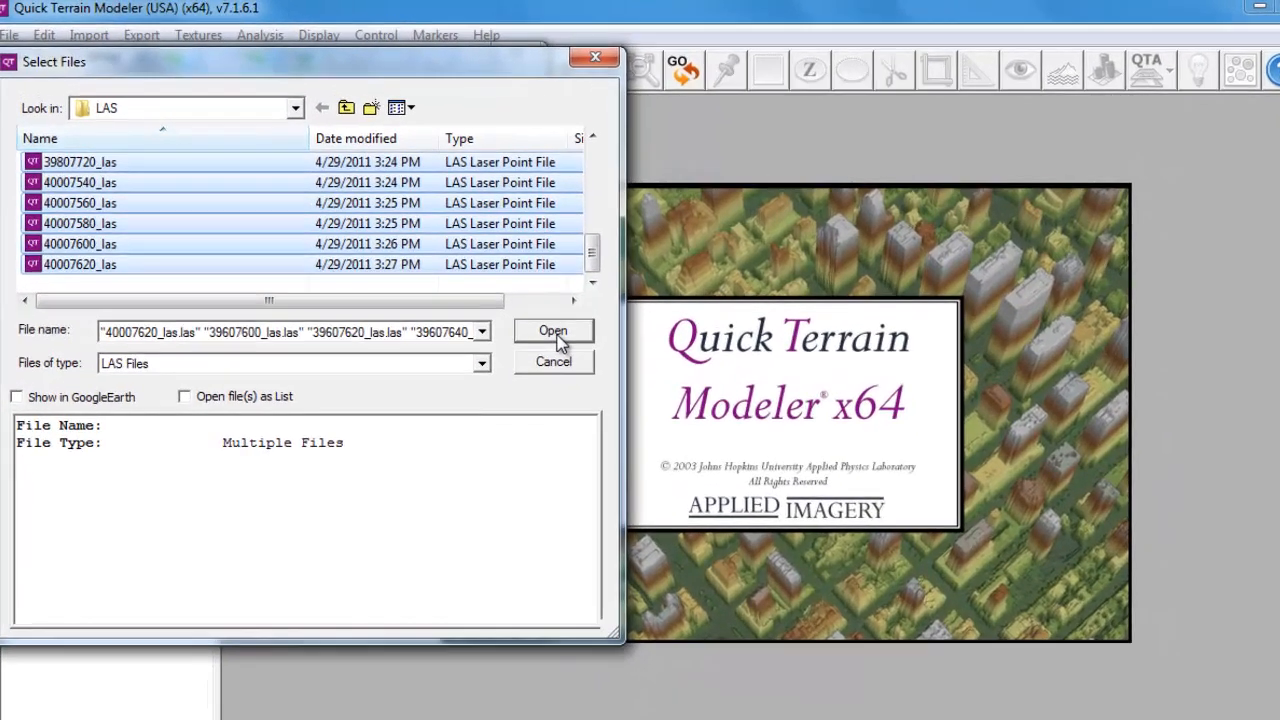
{"action": "left_click", "coordinate": [553, 330]}
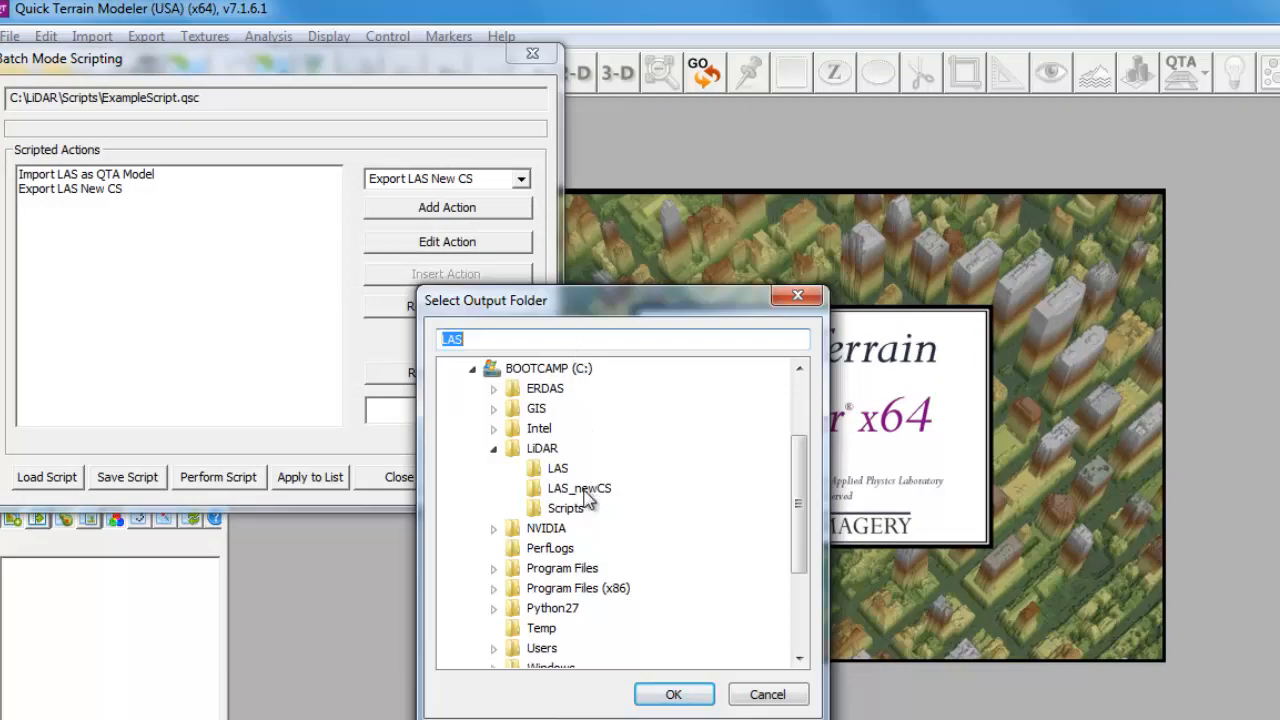
- Choose LiDAR > LAS_newCS as the output folder and confirm
{"action": "left_click", "coordinate": [579, 488]}
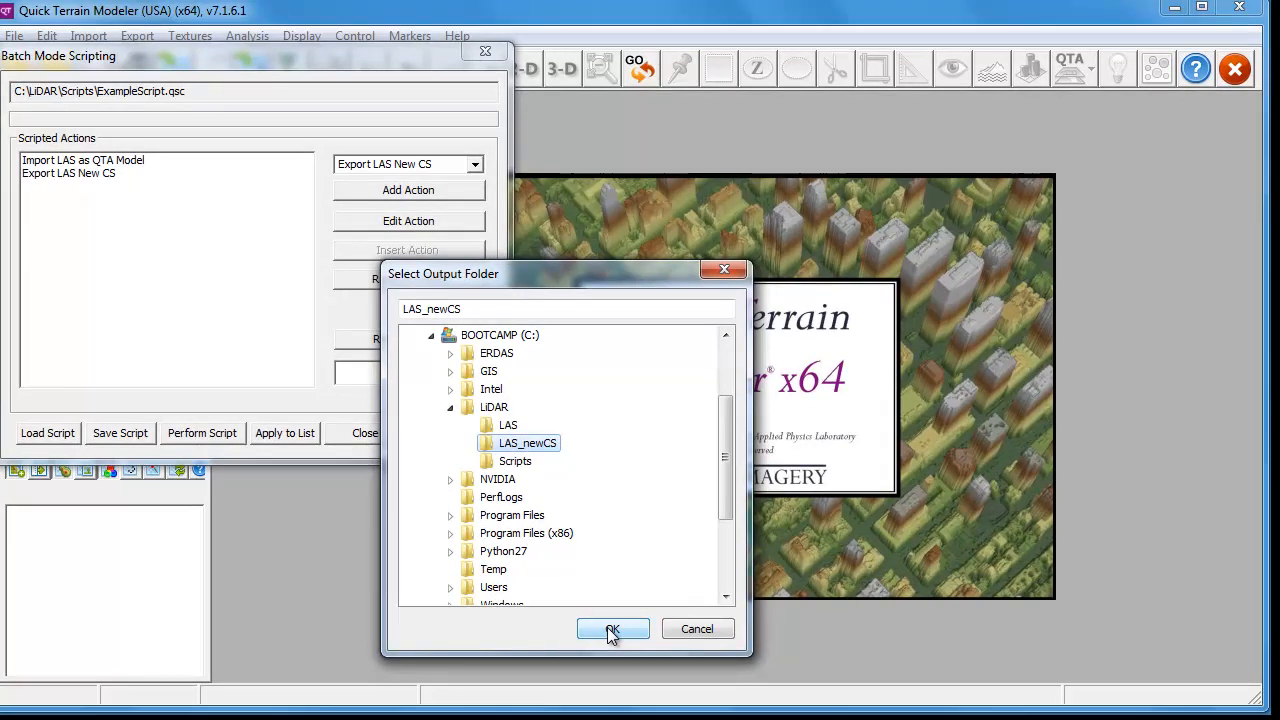
{"action": "left_click", "coordinate": [612, 629]}
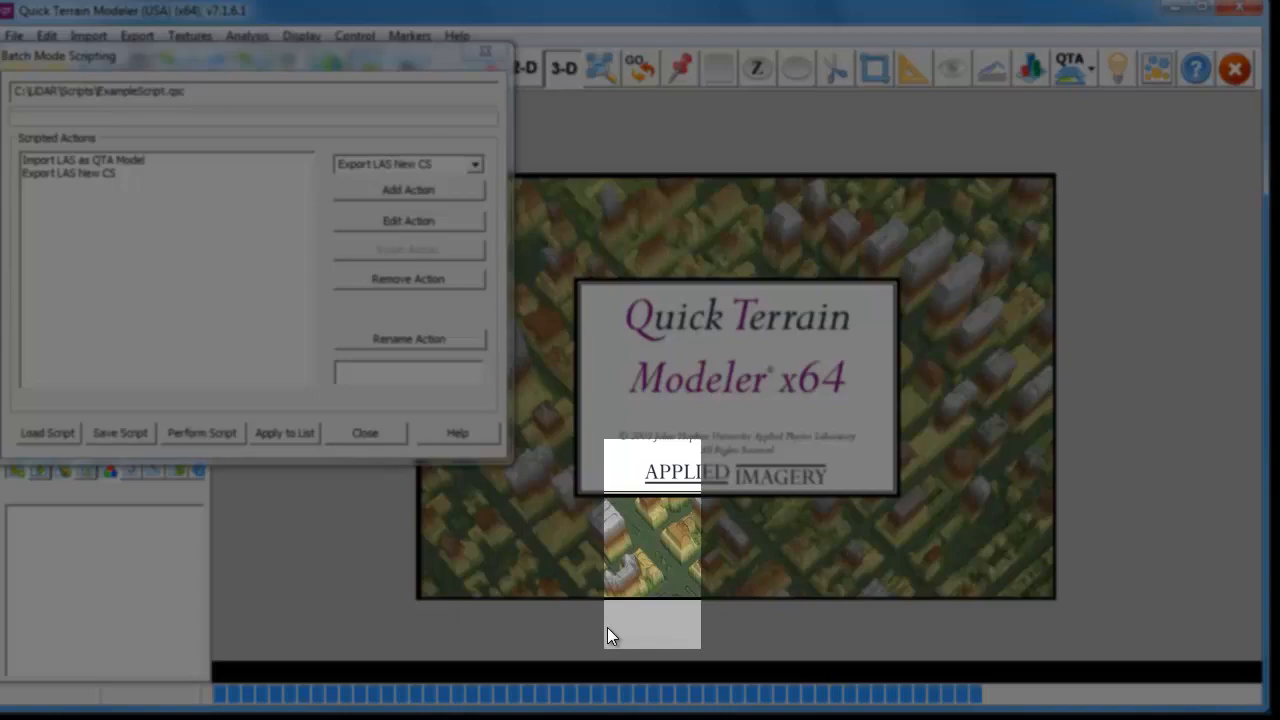
- Close Batch Scripting and view the header of 39607660_las_las in LAS_newCS
{"action": "left_click", "coordinate": [364, 432]}
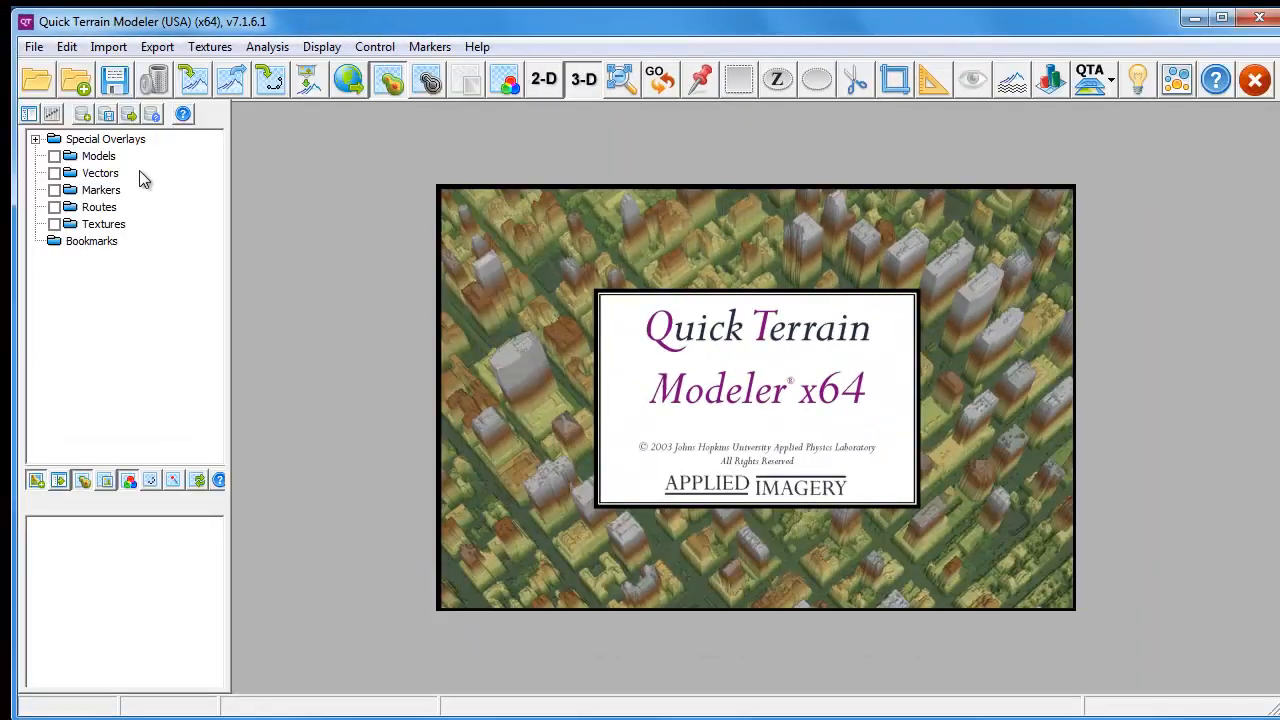
{"action": "mouse_move", "coordinate": [37, 80]}
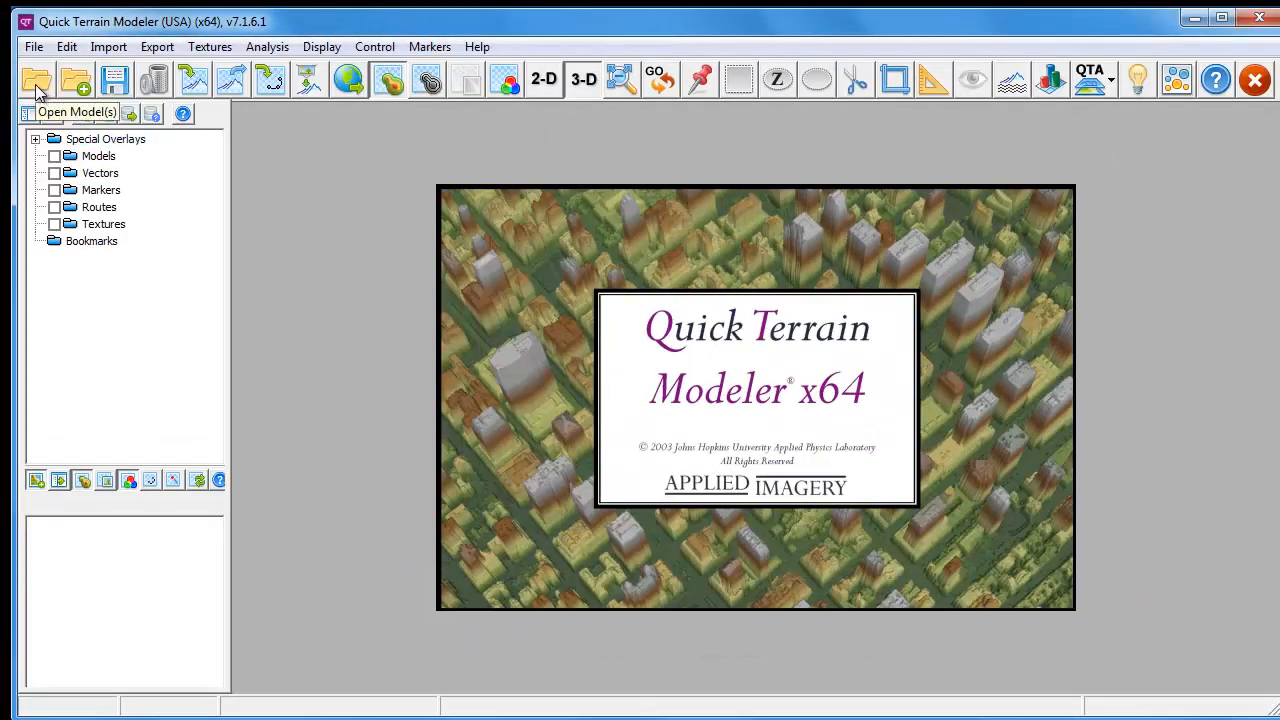
{"action": "left_click", "coordinate": [37, 79]}
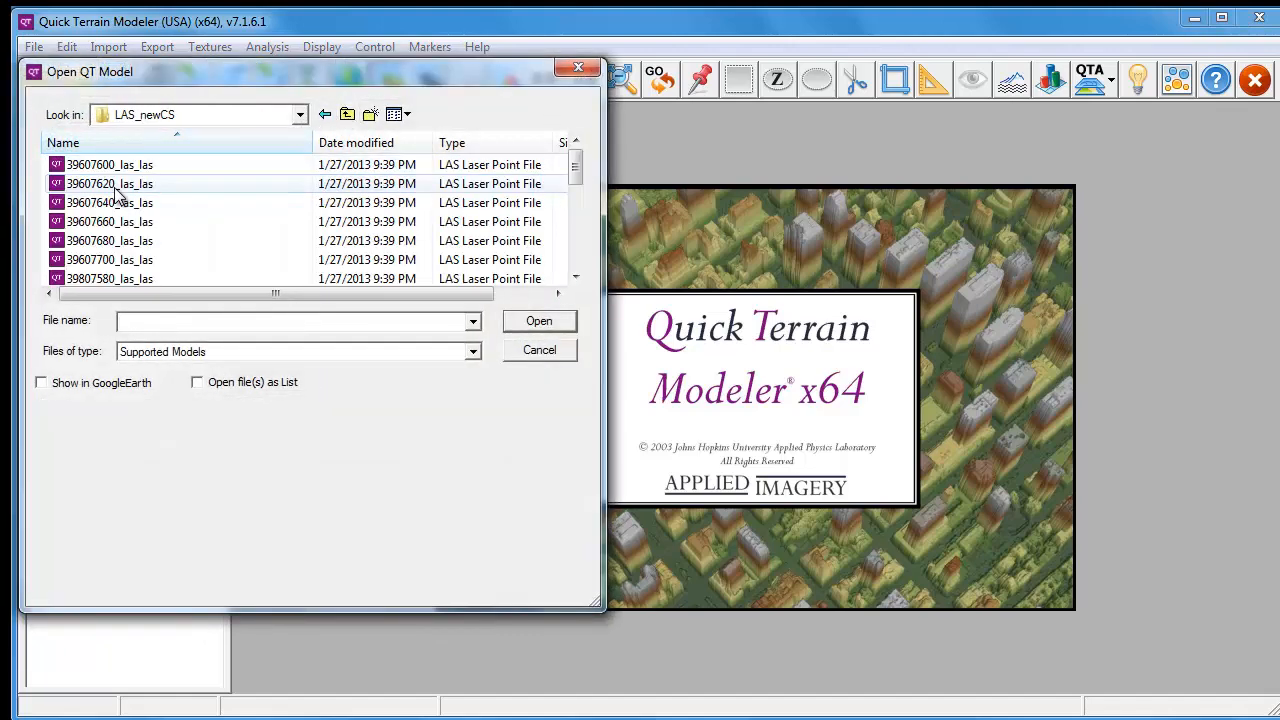
{"action": "left_click", "coordinate": [110, 221]}
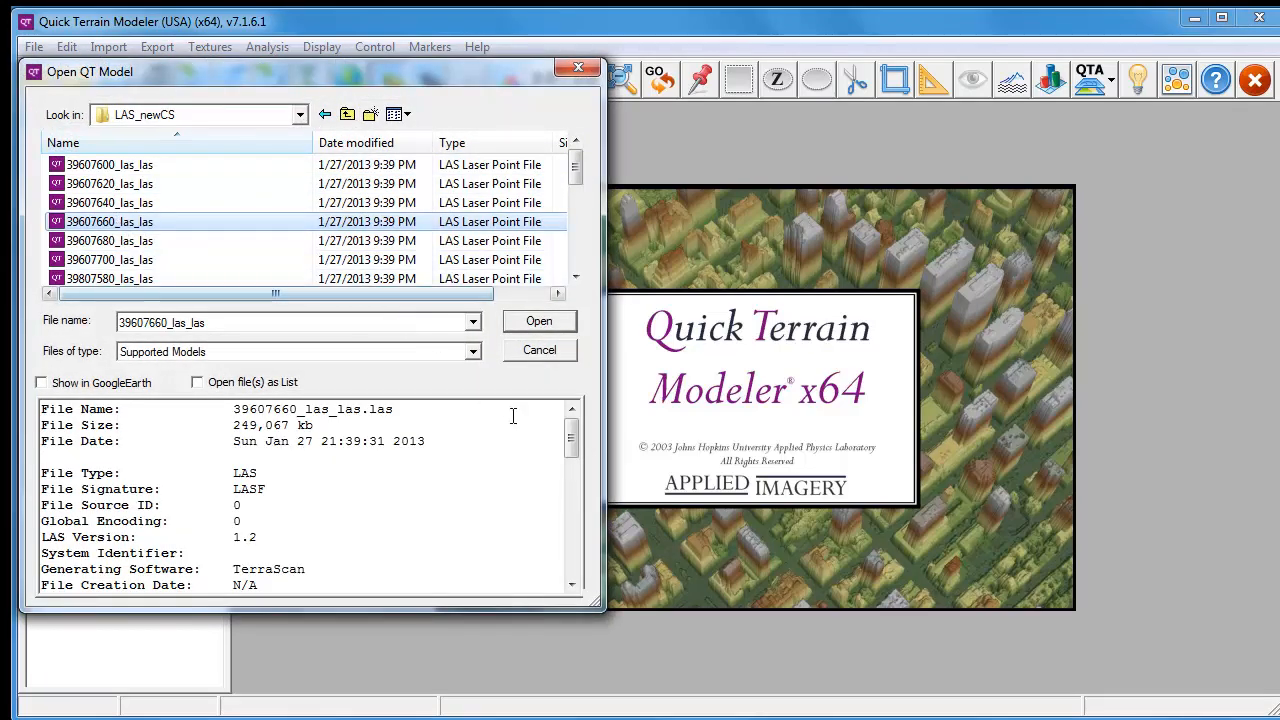
{"action": "scroll", "scroll_direction": "down", "scroll_amount": 3}
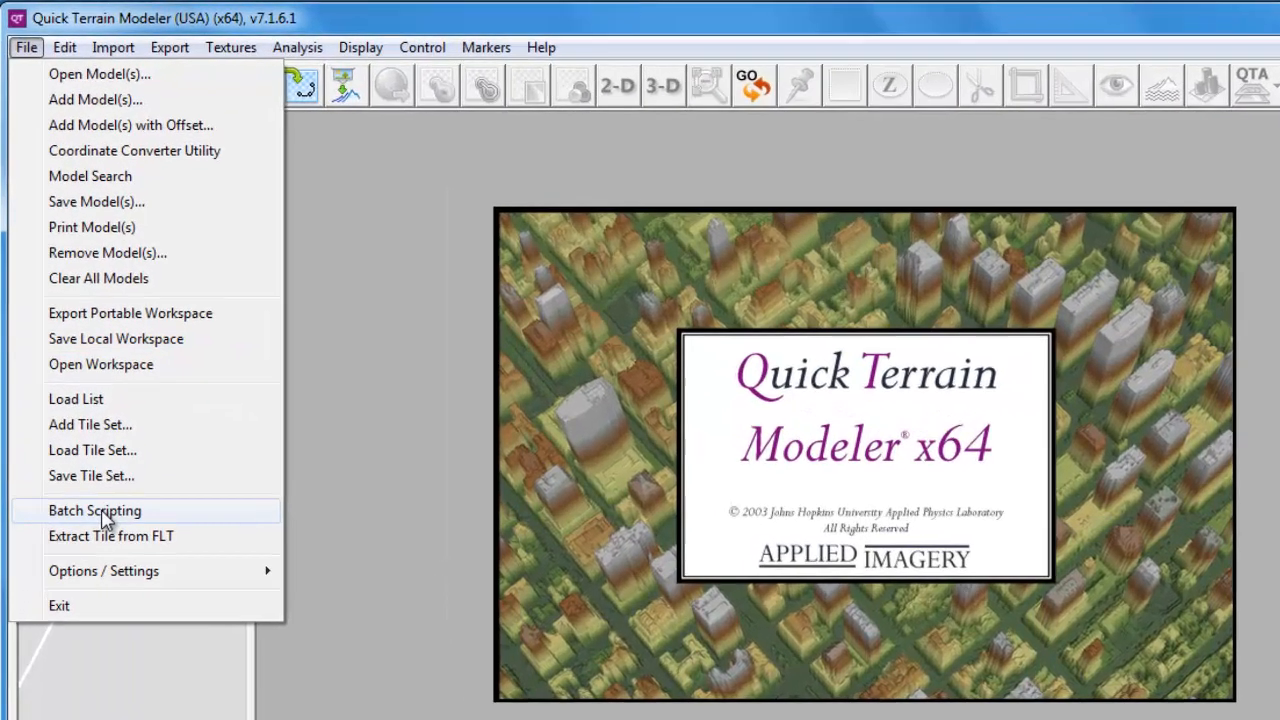
- Add an Import Model Data action producing QTT (Gridded Surface) models and confirm
{"action": "left_click", "coordinate": [94, 510]}
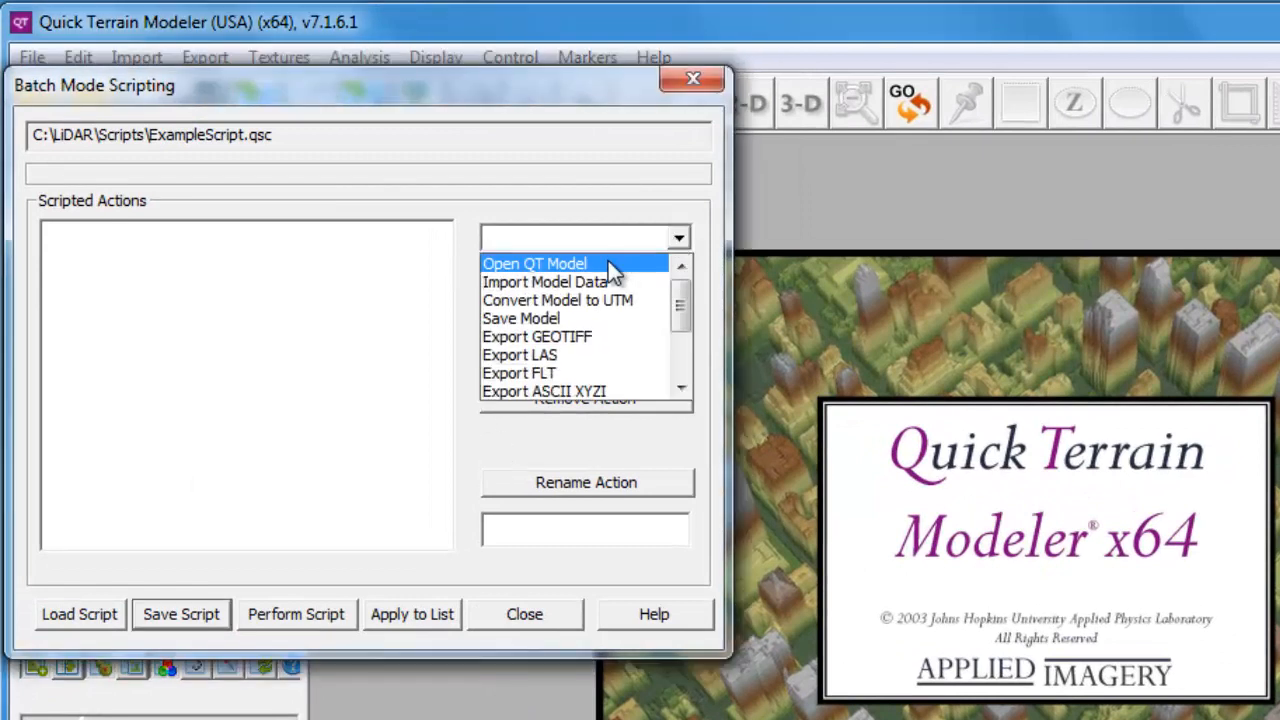
{"action": "left_click", "coordinate": [548, 281]}
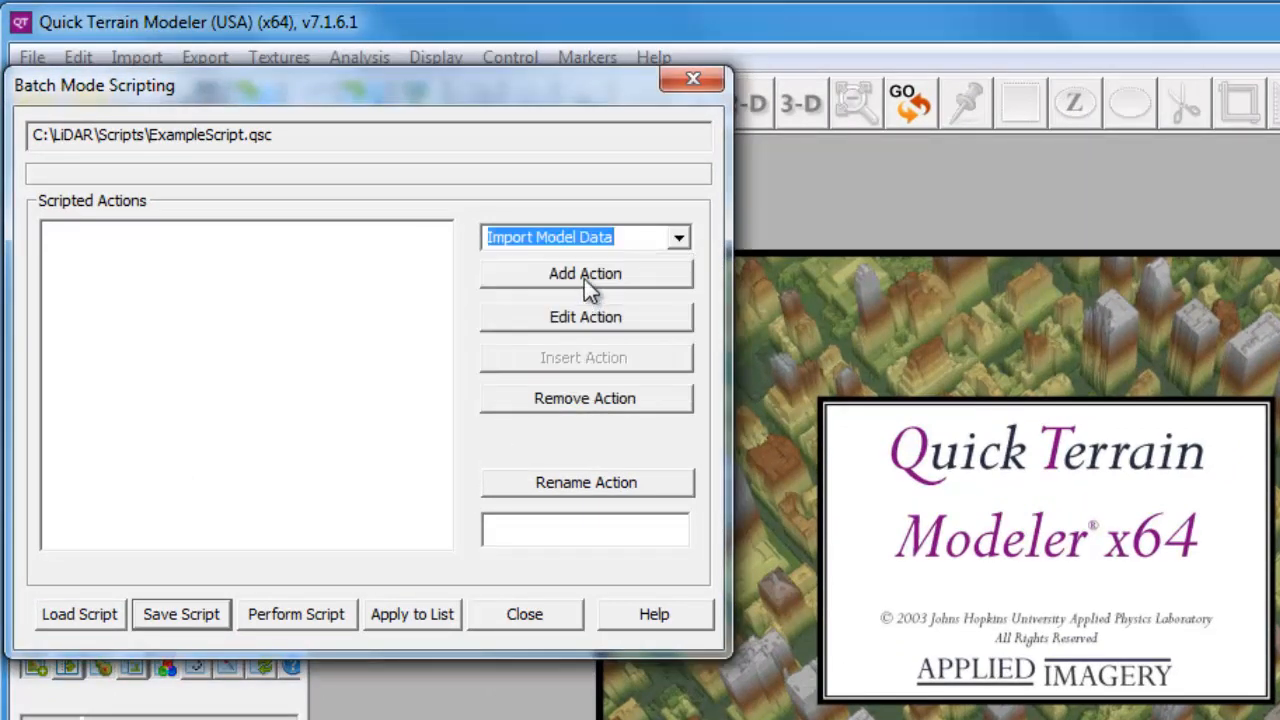
{"action": "left_click", "coordinate": [585, 273]}
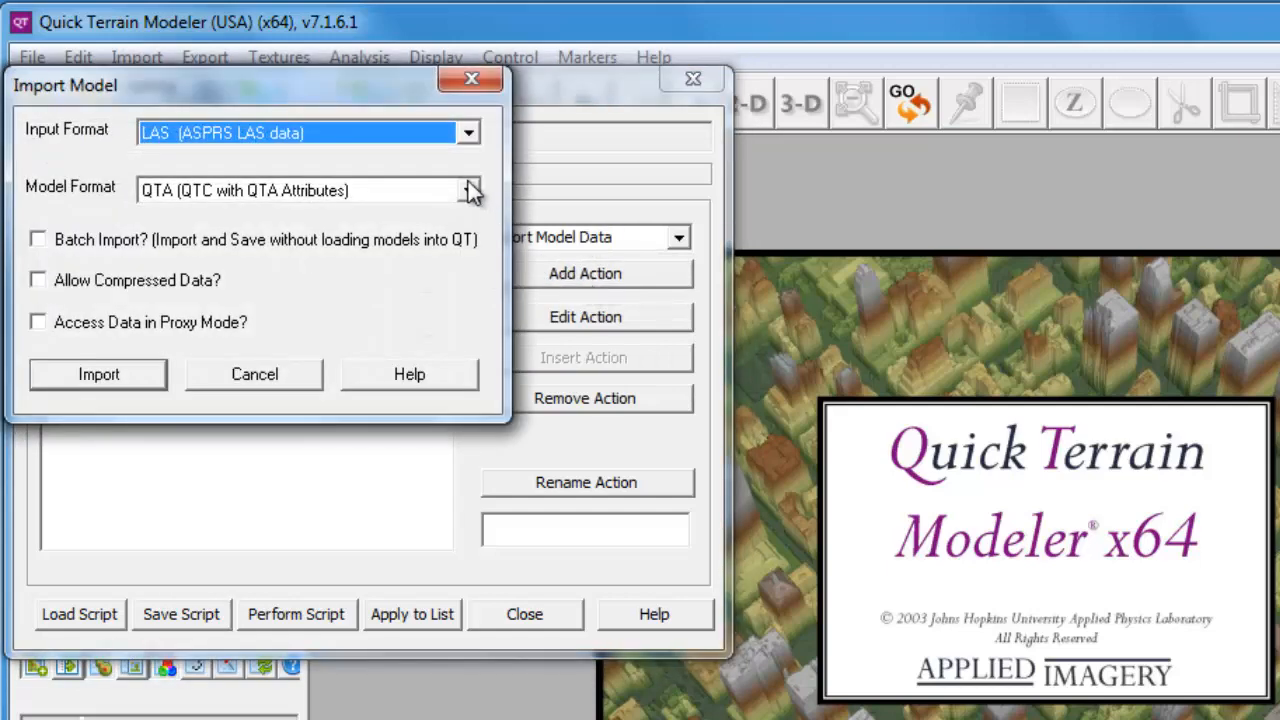
{"action": "left_click", "coordinate": [300, 190]}
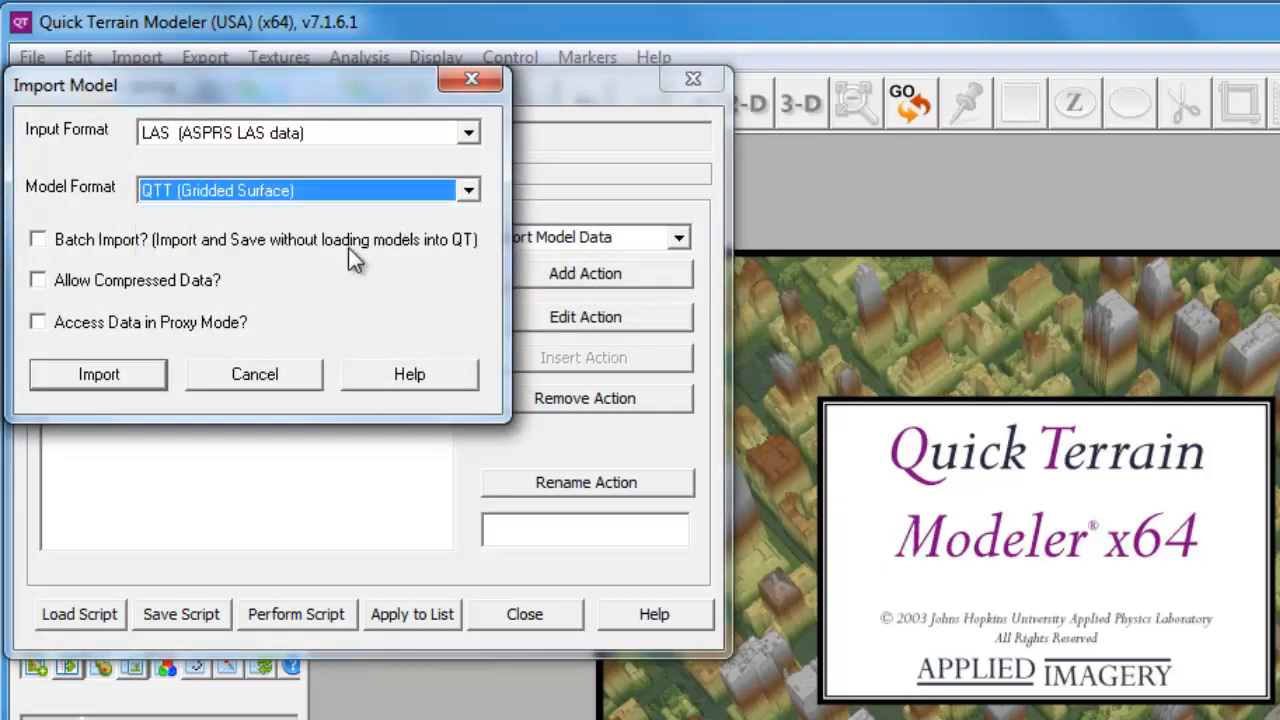
{"action": "left_click", "coordinate": [98, 374]}
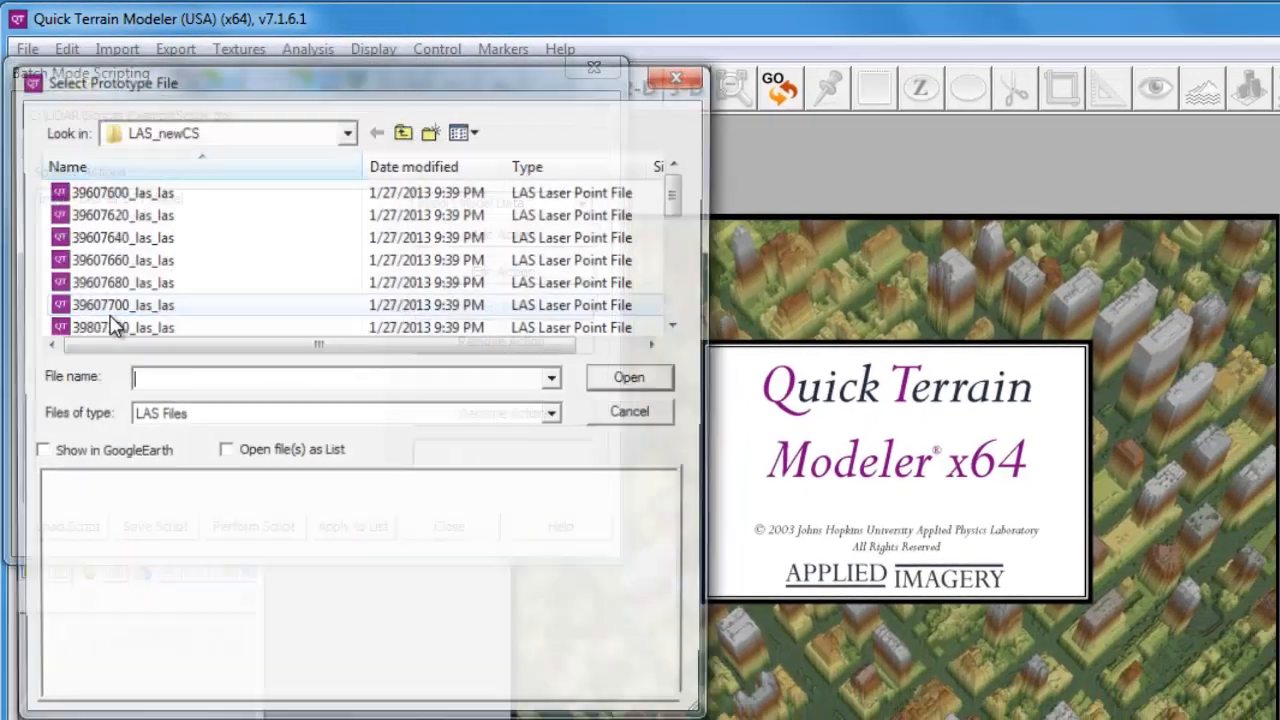
- Load LAS import settings from a prototype LAS file and set grid sampling to 5
{"action": "left_click", "coordinate": [119, 190]}
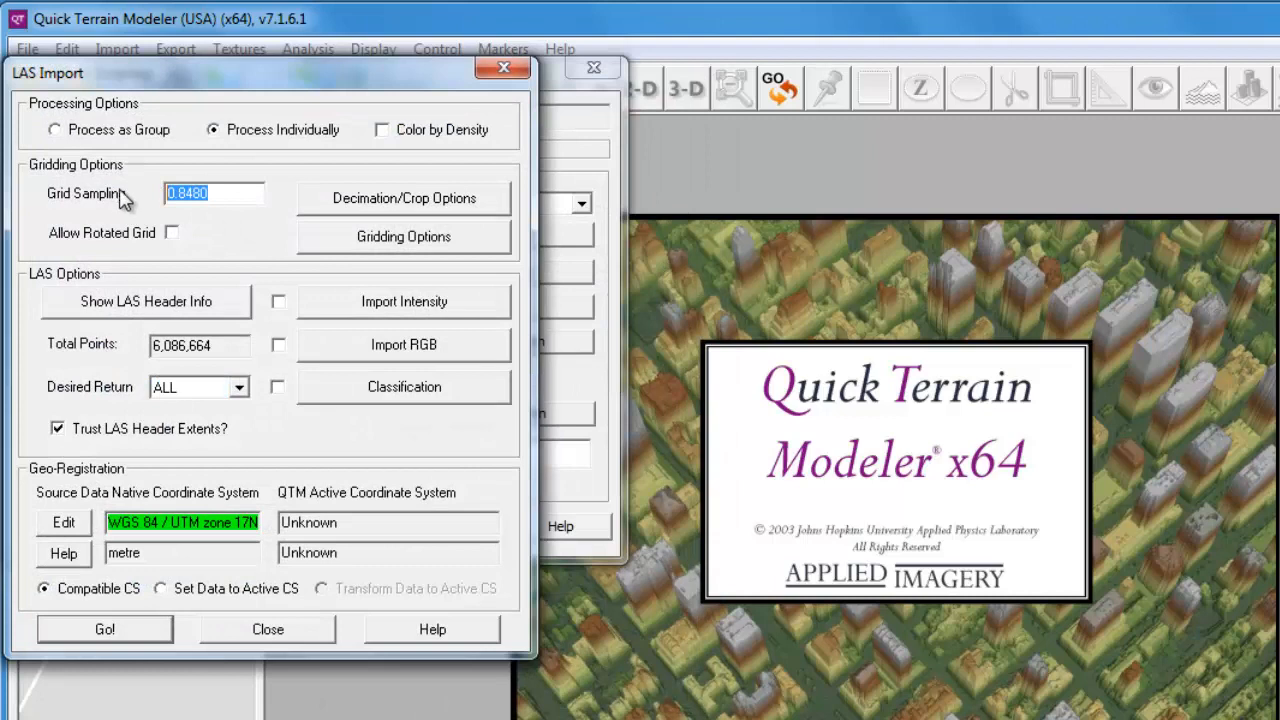
{"action": "type", "text": "5"}
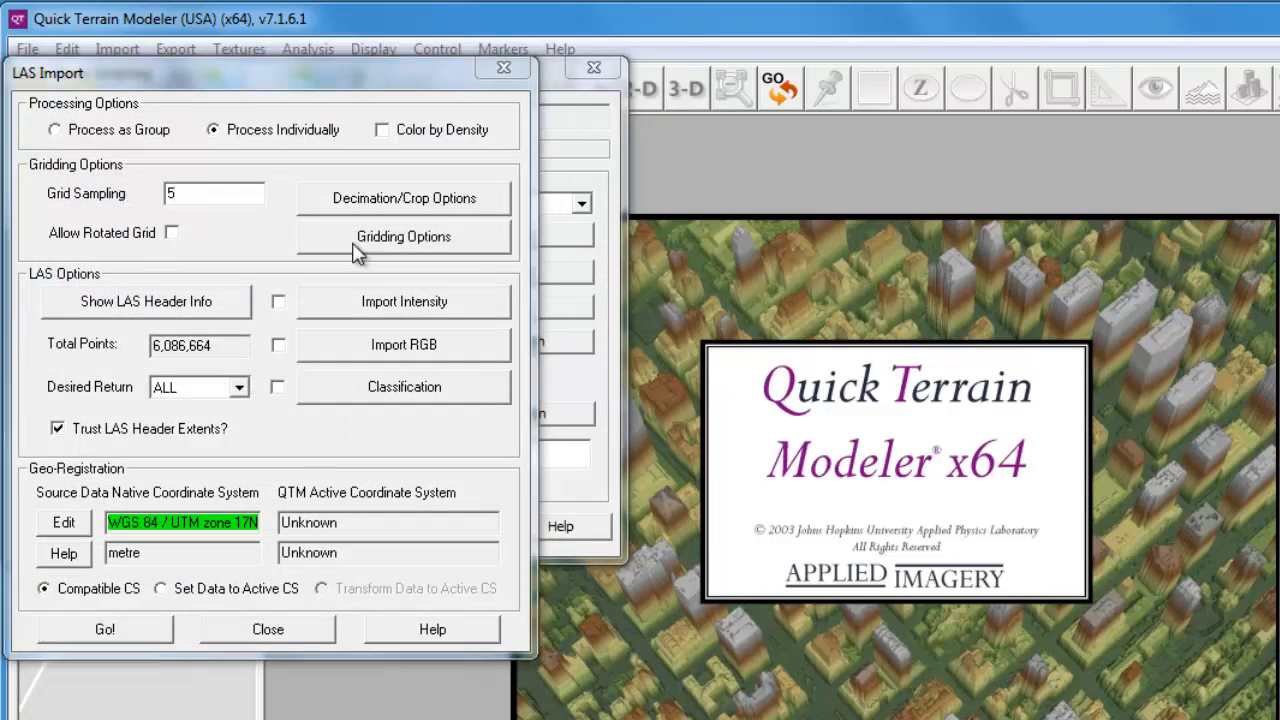
- Set gridding to MEAN Z hole filling with smoothing radius None
{"action": "left_click", "coordinate": [403, 236]}
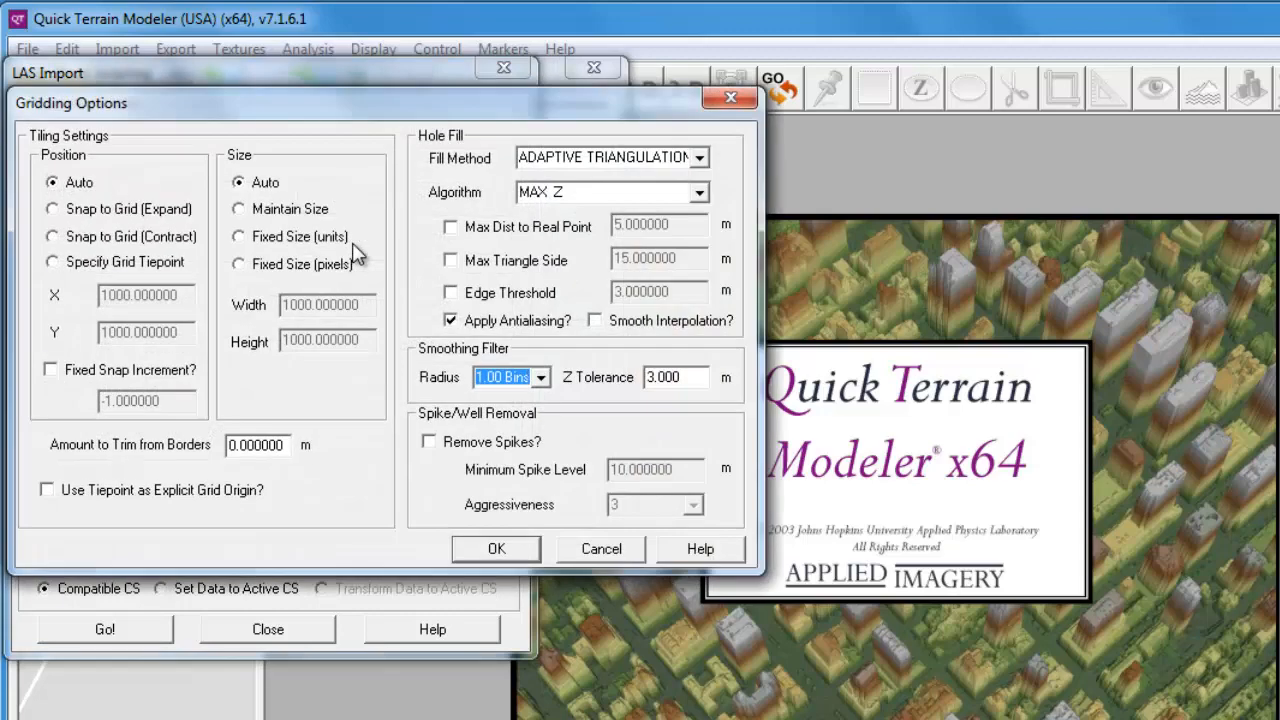
{"action": "left_click", "coordinate": [699, 192]}
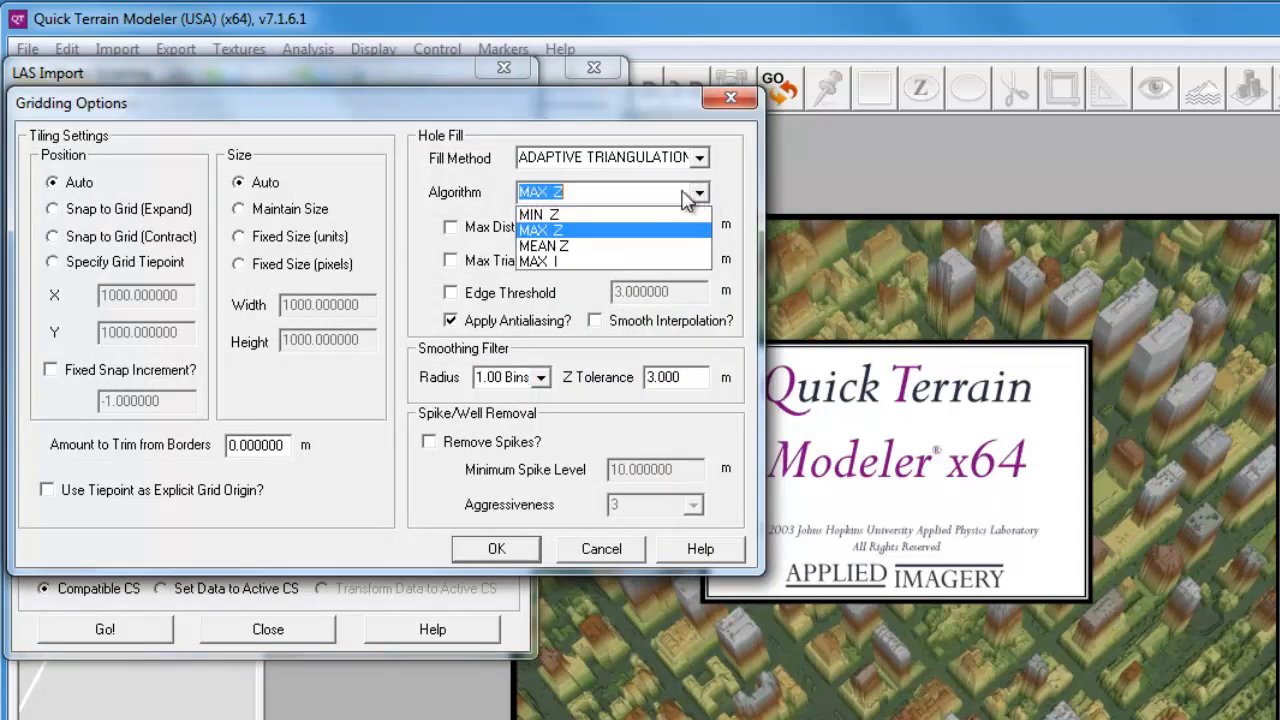
{"action": "left_click", "coordinate": [543, 245]}
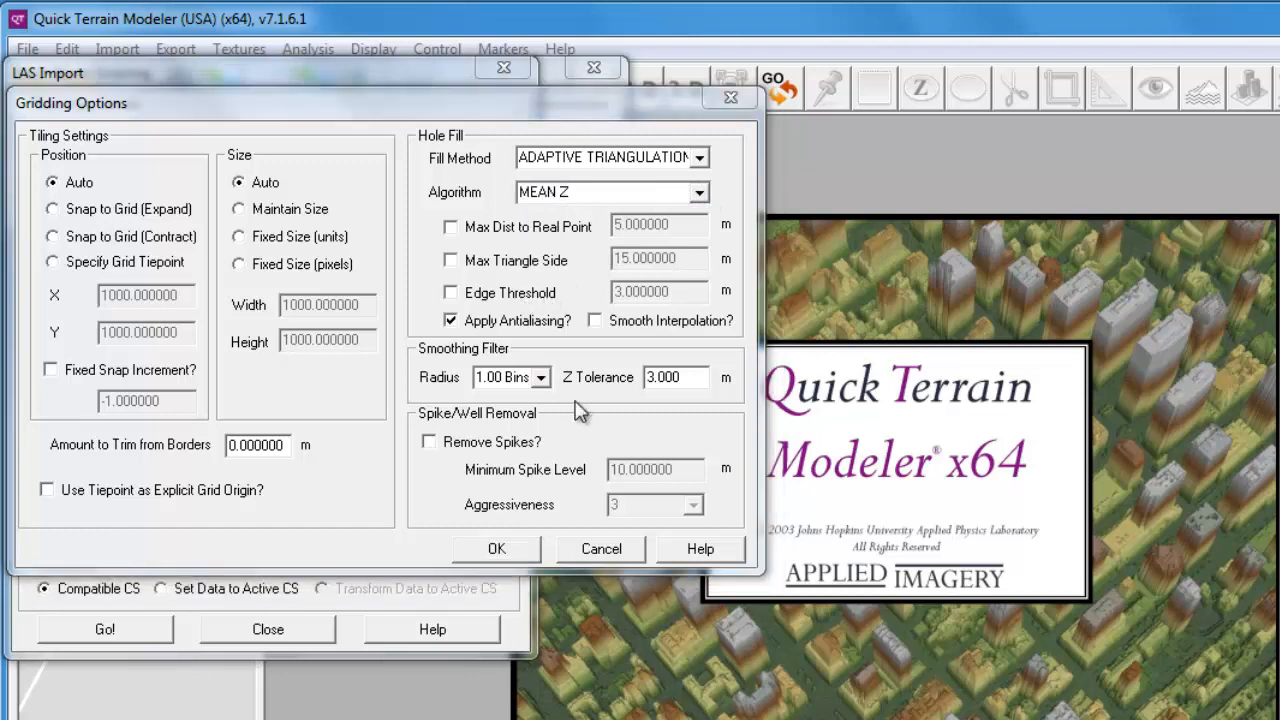
{"action": "left_click", "coordinate": [505, 377]}
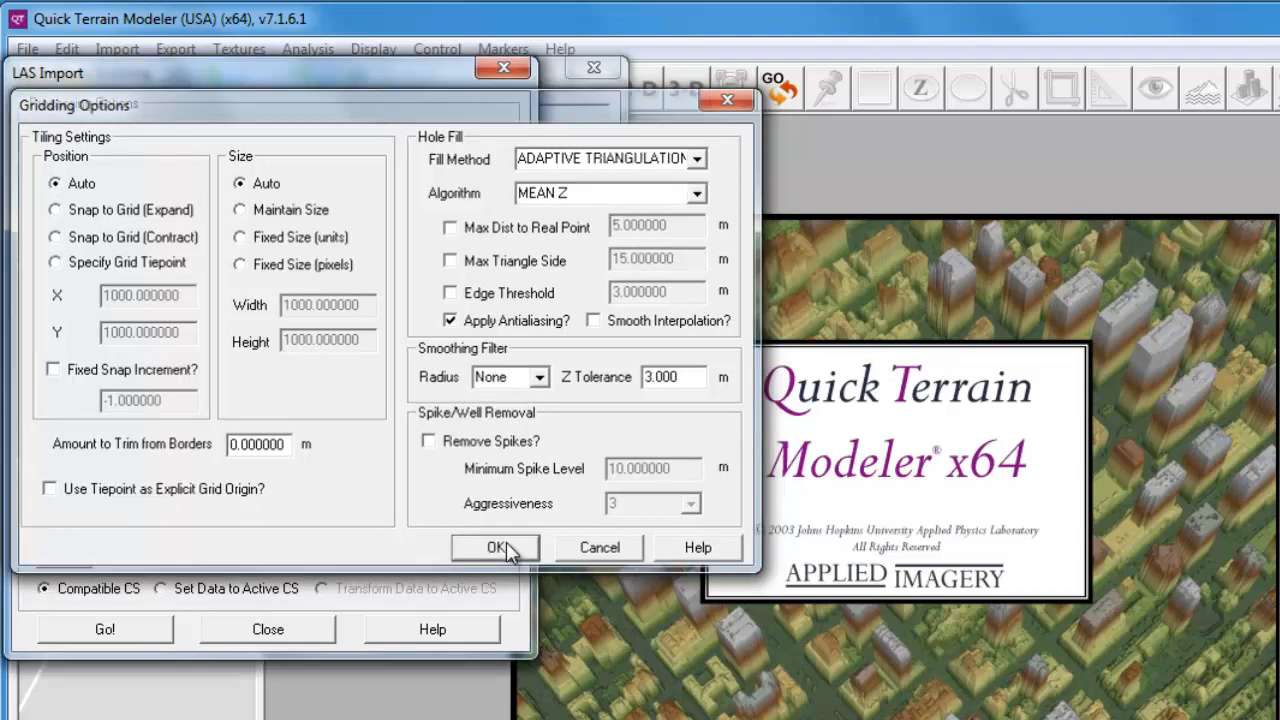
{"action": "left_click", "coordinate": [495, 547]}
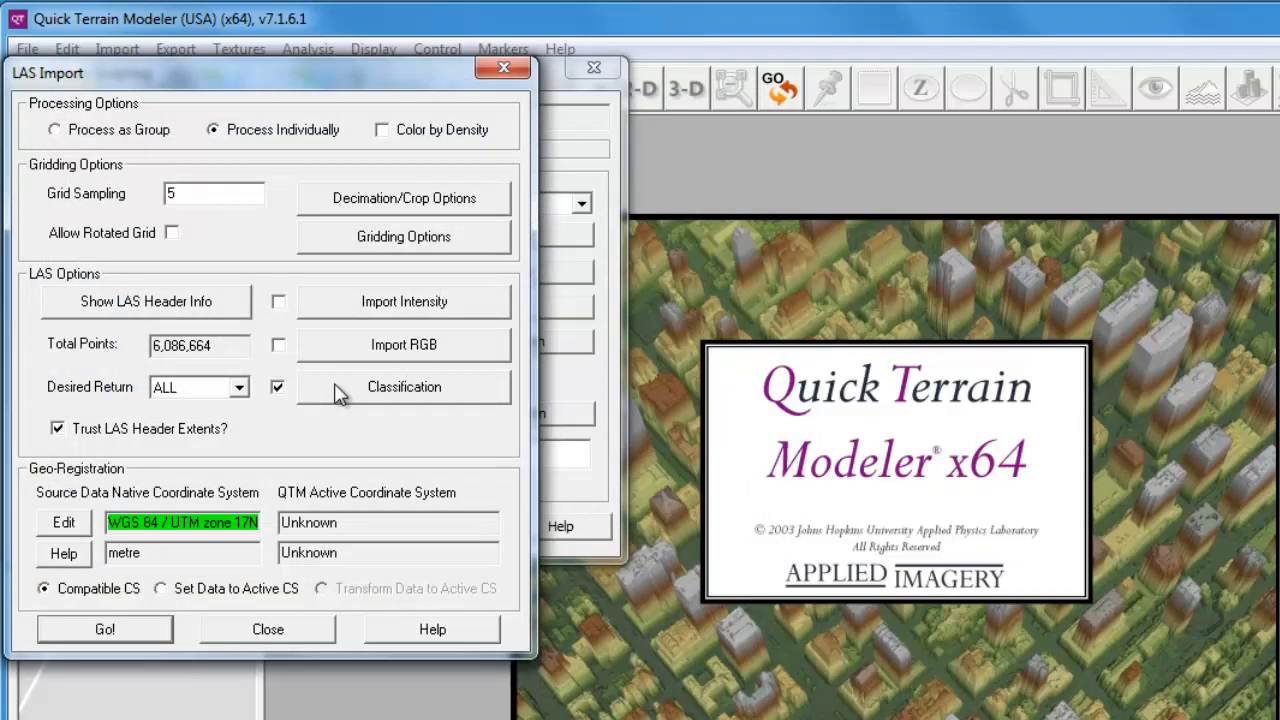
- Filter to class 2 (ASPRS Ground) points and add the Import LAS as QTT Model action
{"action": "left_click", "coordinate": [403, 387]}
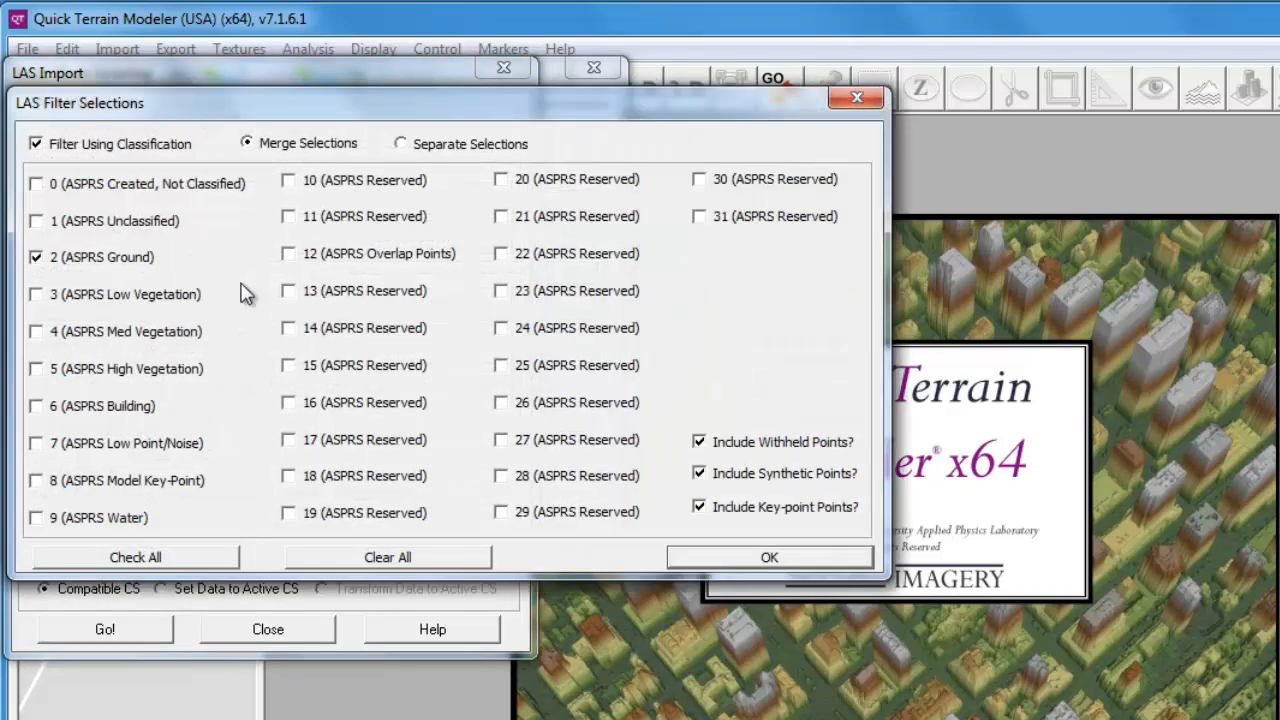
{"action": "mouse_move", "coordinate": [305, 508]}
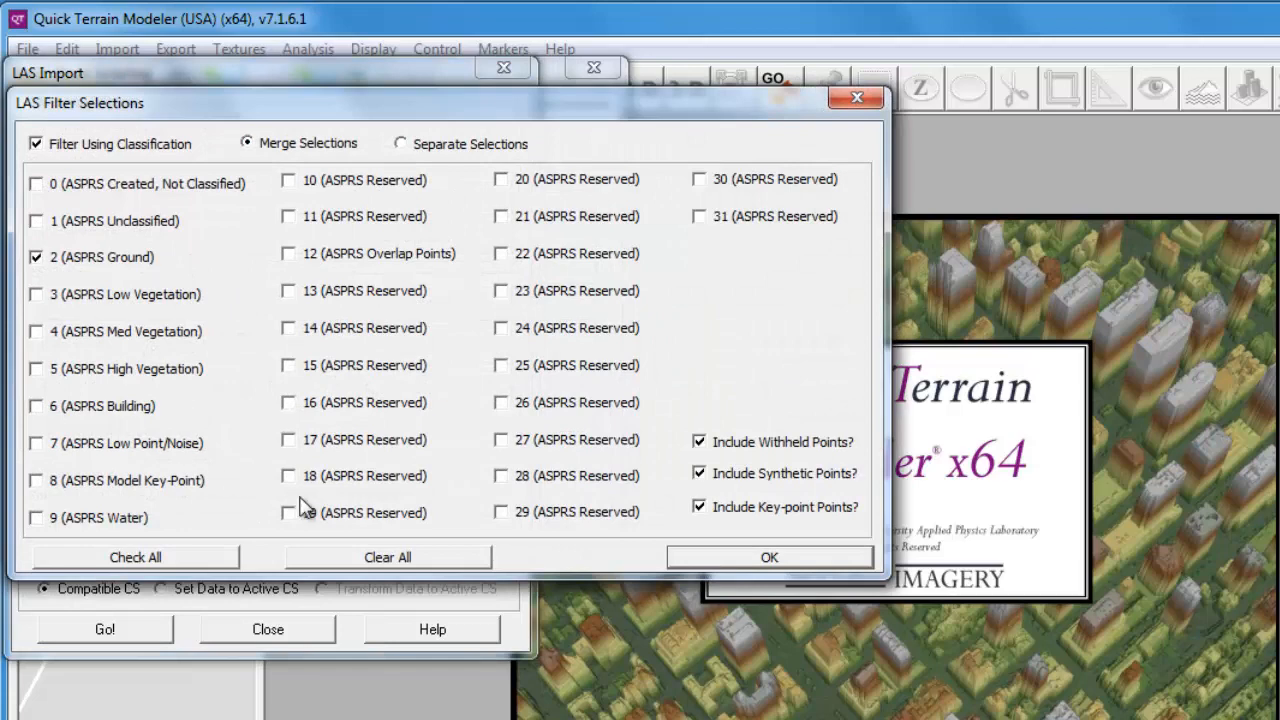
{"action": "left_click", "coordinate": [769, 557]}
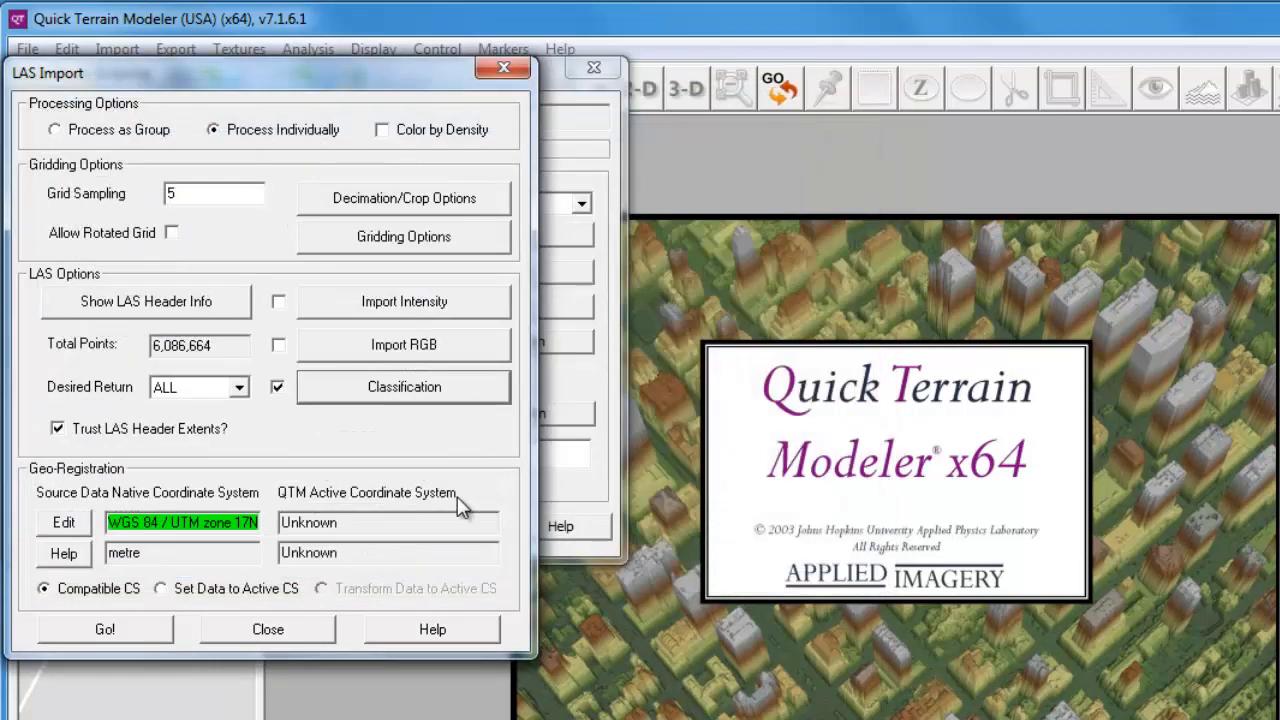
{"action": "left_click", "coordinate": [267, 629]}
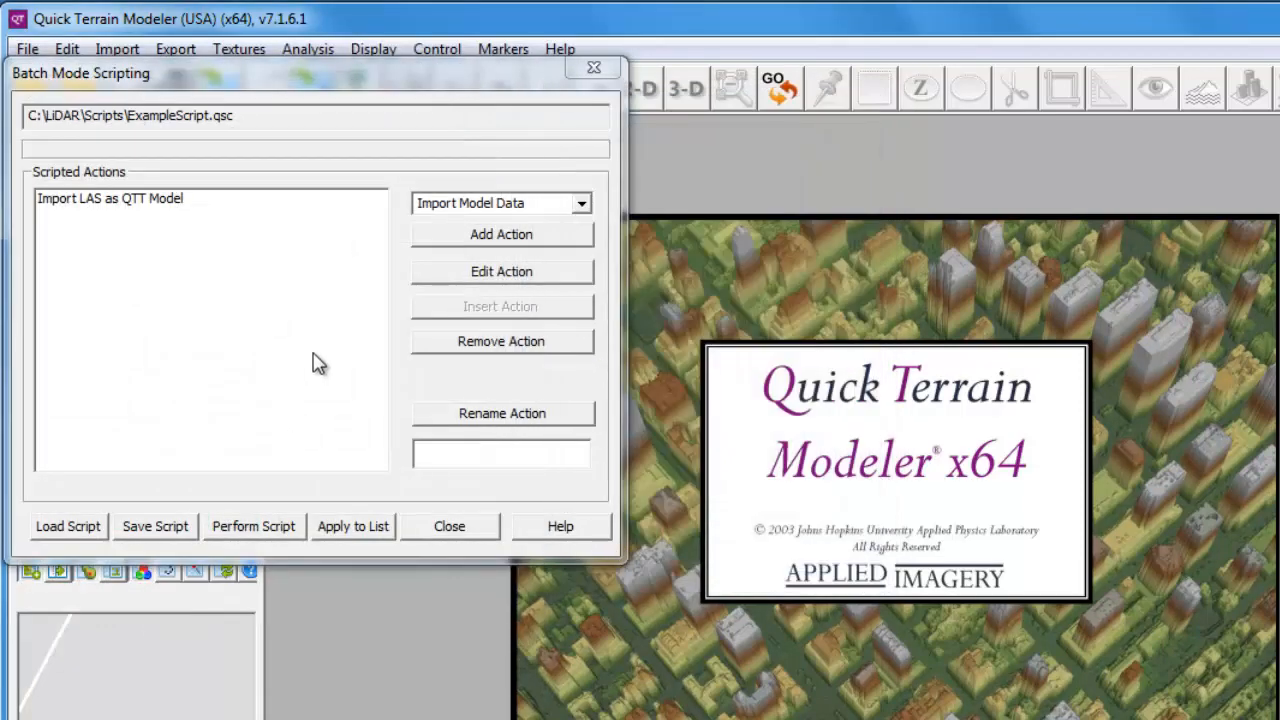
{"action": "left_click", "coordinate": [581, 203]}
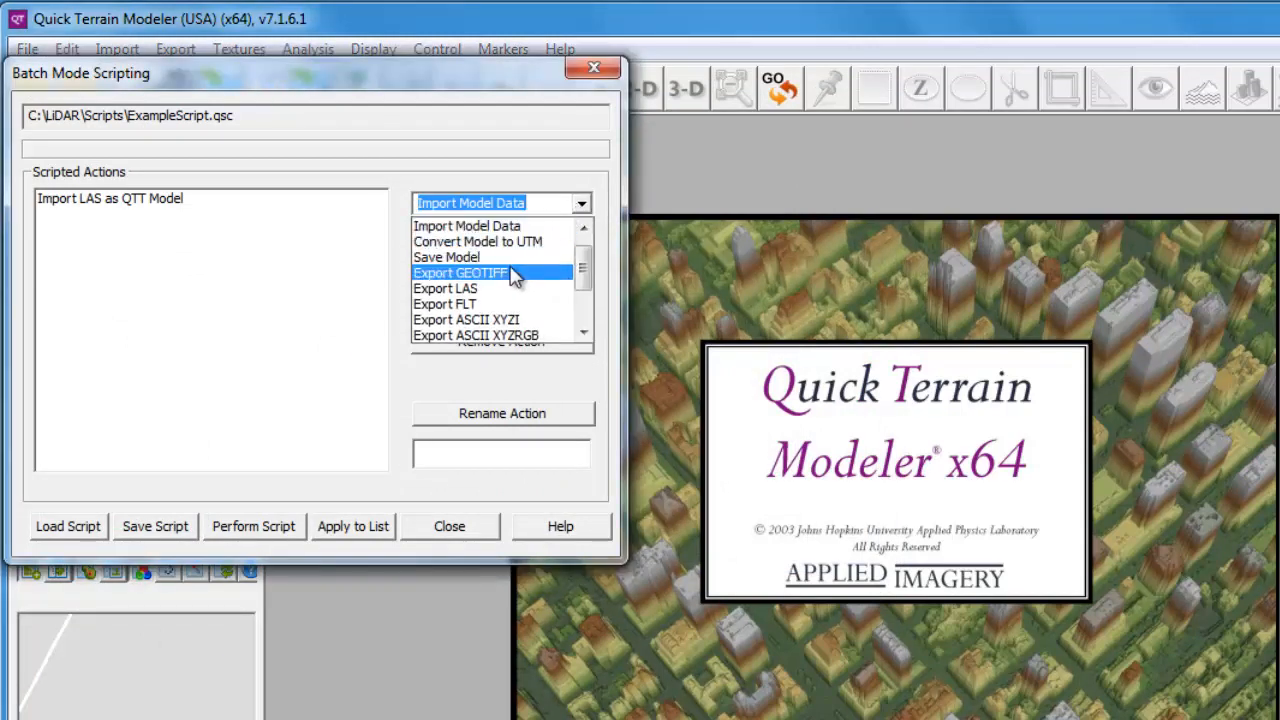
- Add an Export GEOTIFF action using the GEOTIFF DEM format
{"action": "left_click", "coordinate": [460, 272]}
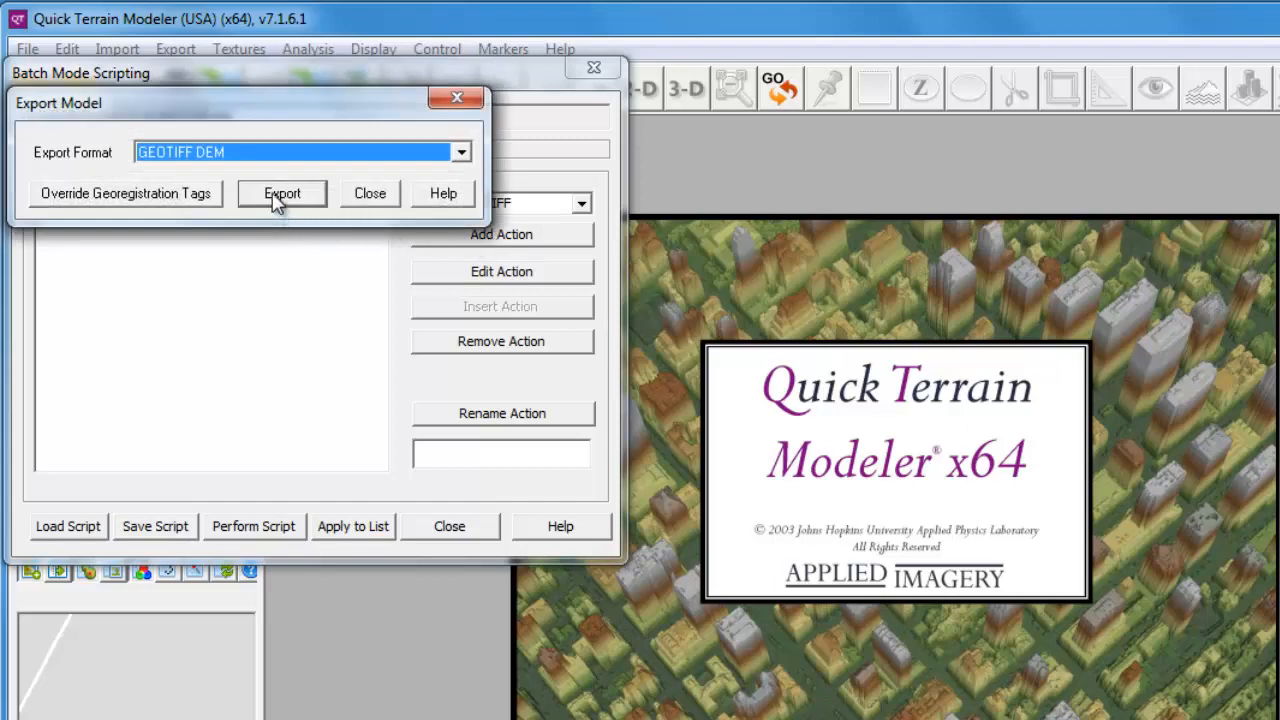
{"action": "left_click", "coordinate": [281, 193]}
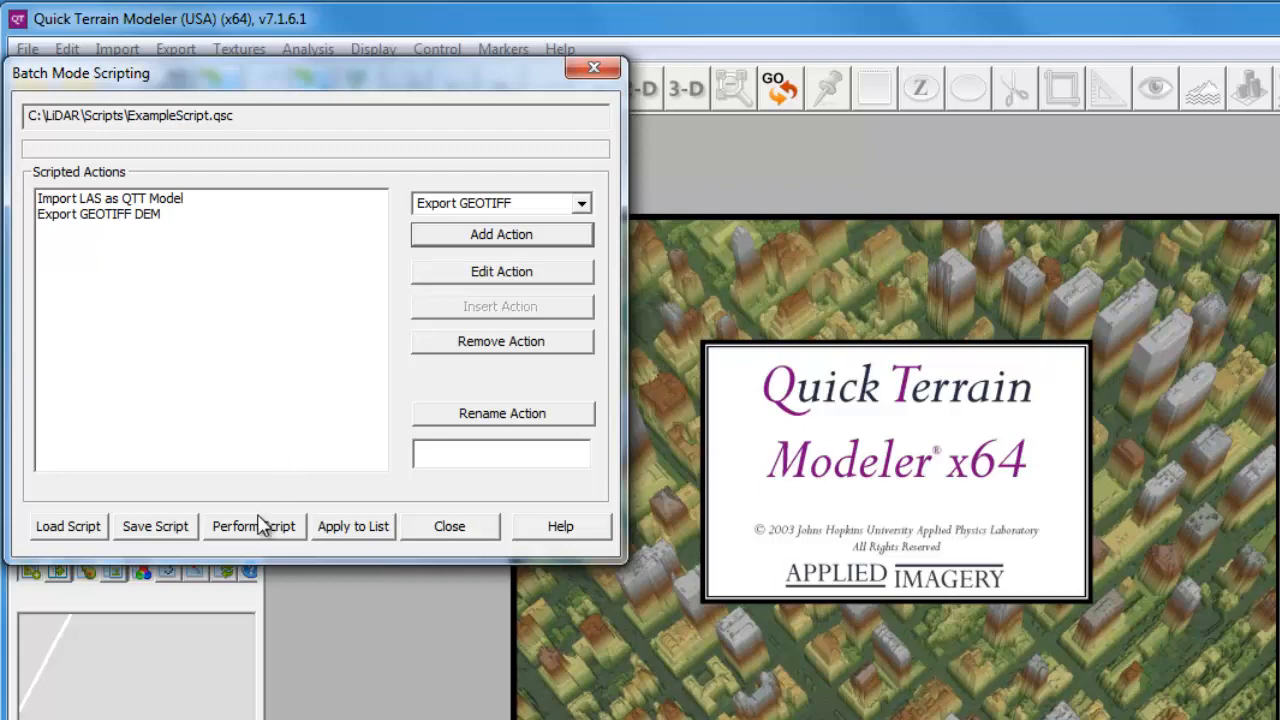
- Run the script on the LAS_newCS files, outputting DEMs to the LiDAR folder
{"action": "left_click", "coordinate": [253, 526]}
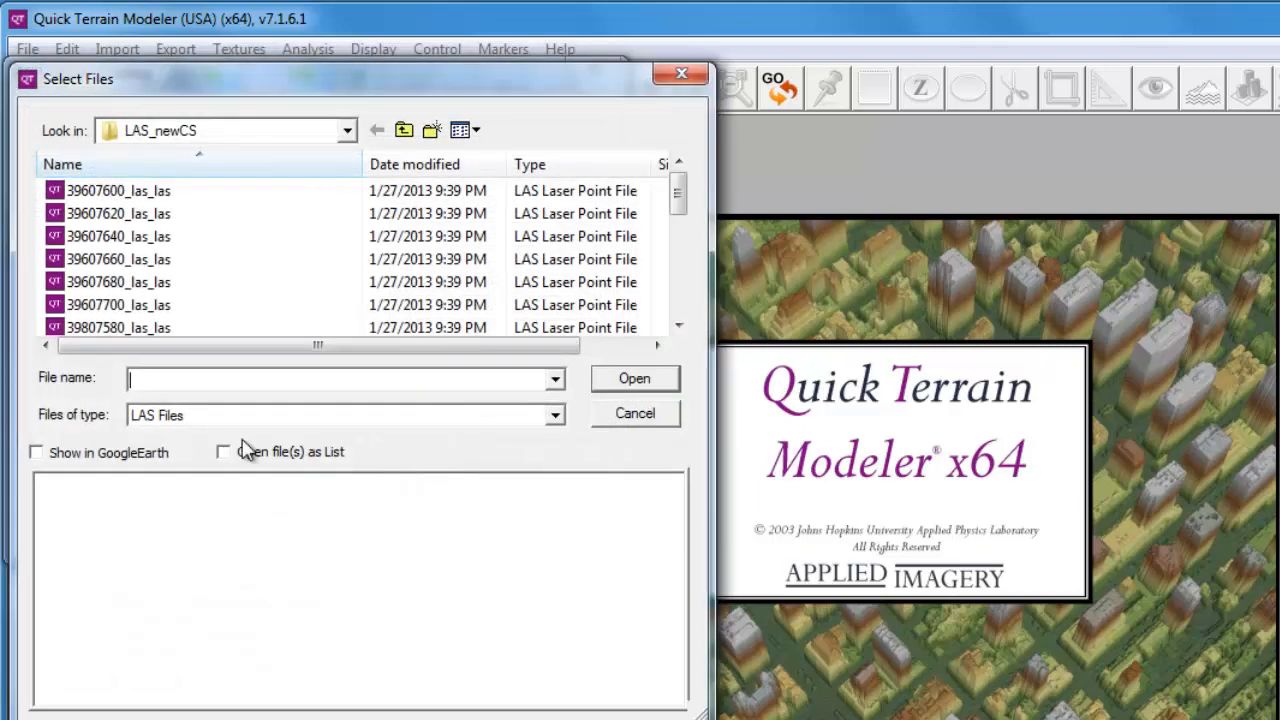
{"action": "left_click", "coordinate": [118, 190]}
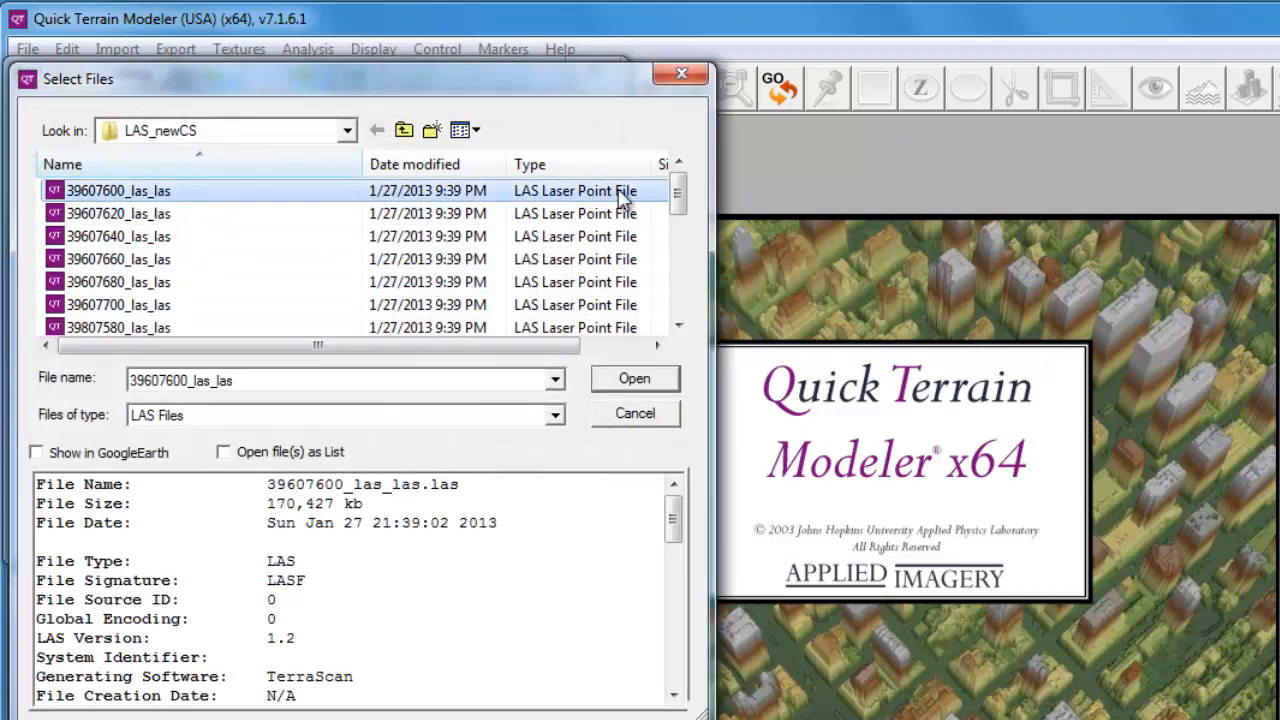
{"action": "scroll", "scroll_direction": "down", "scroll_amount": 3}
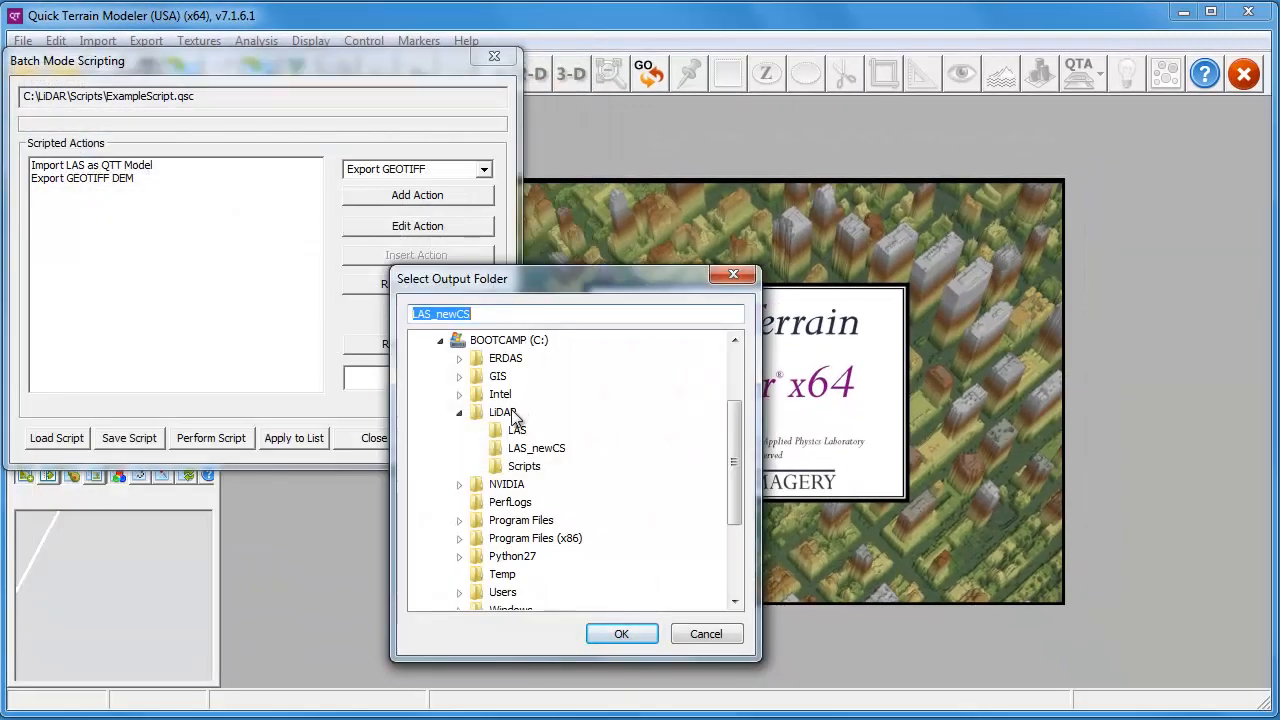
{"action": "left_click", "coordinate": [504, 412]}
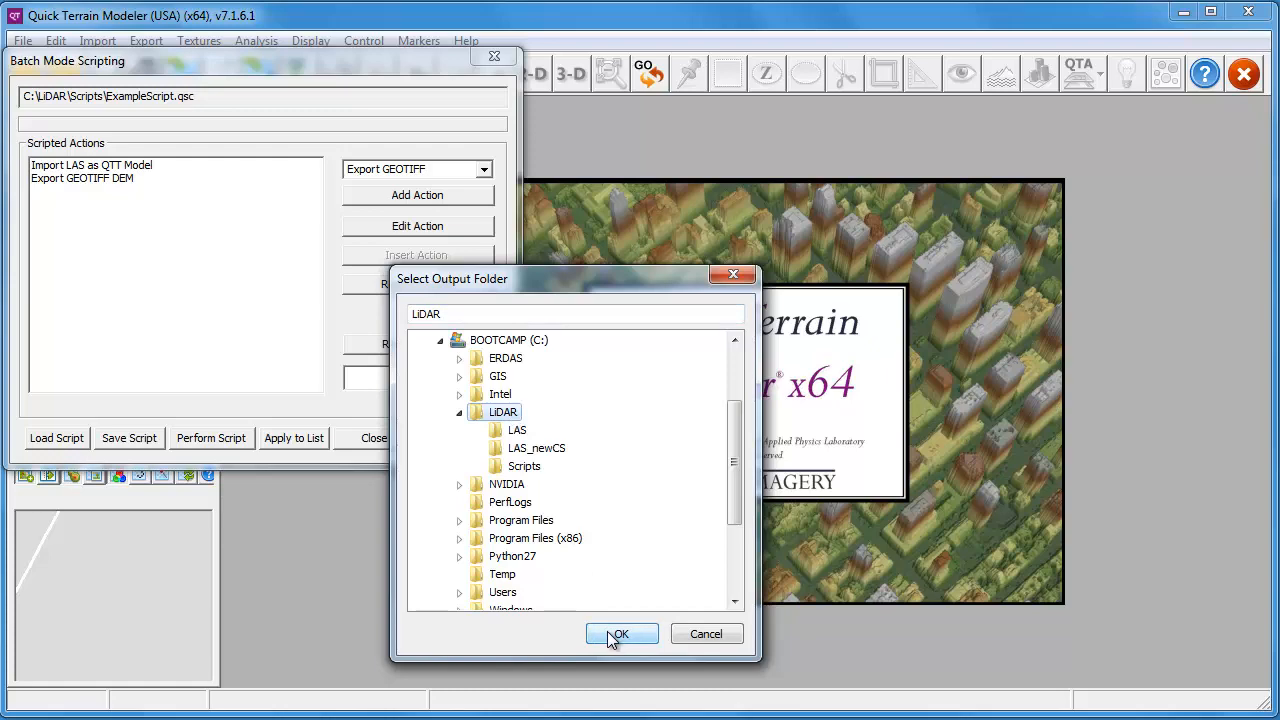
{"action": "left_click", "coordinate": [620, 634]}
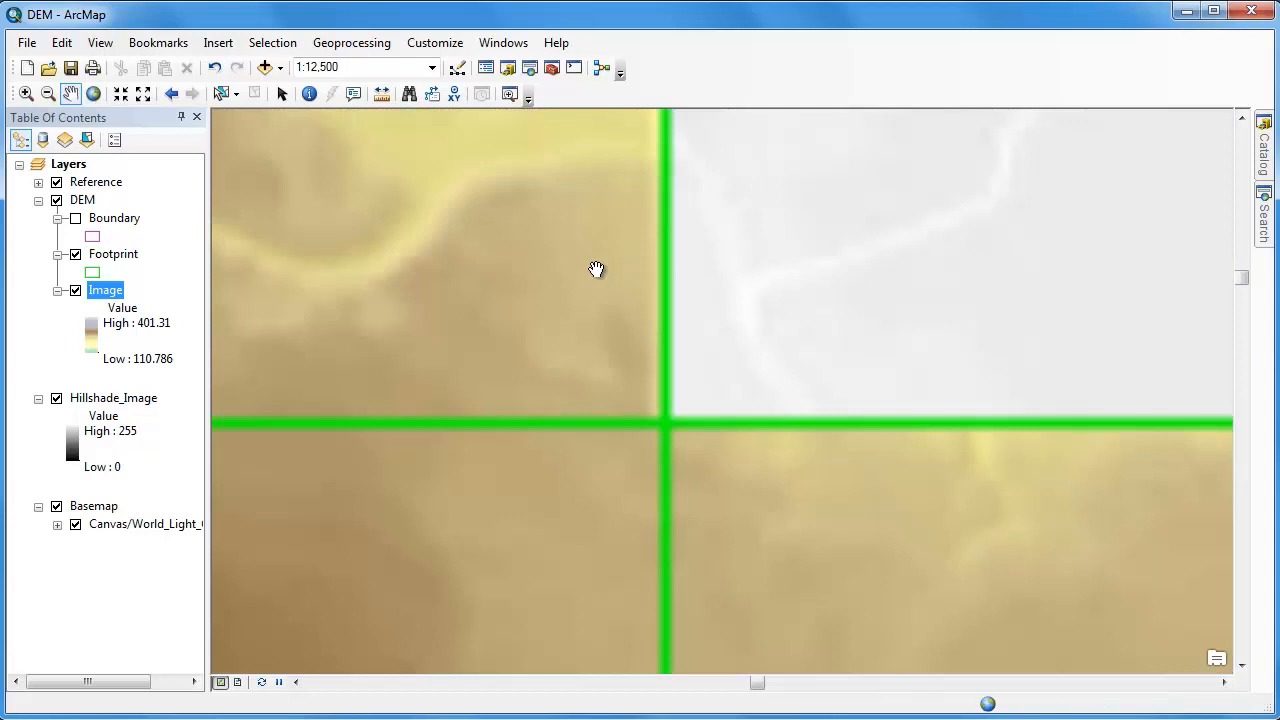
{"action": "mouse_move", "coordinate": [603, 300]}
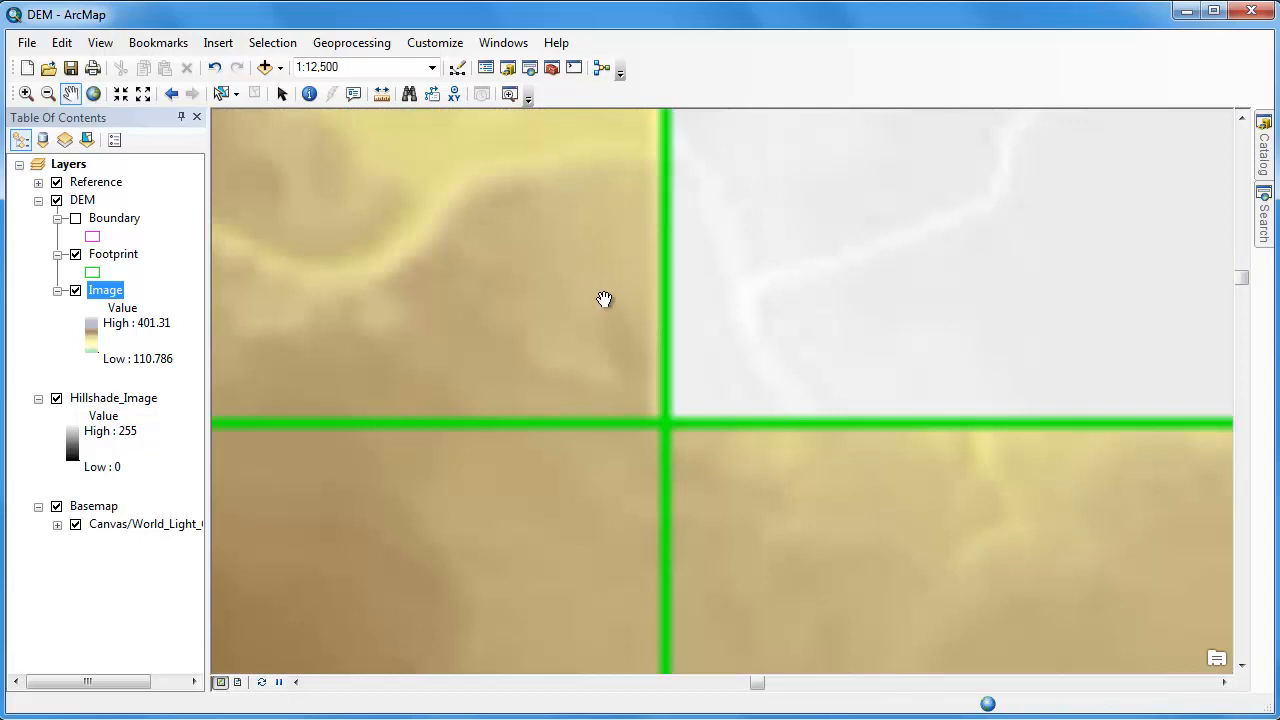